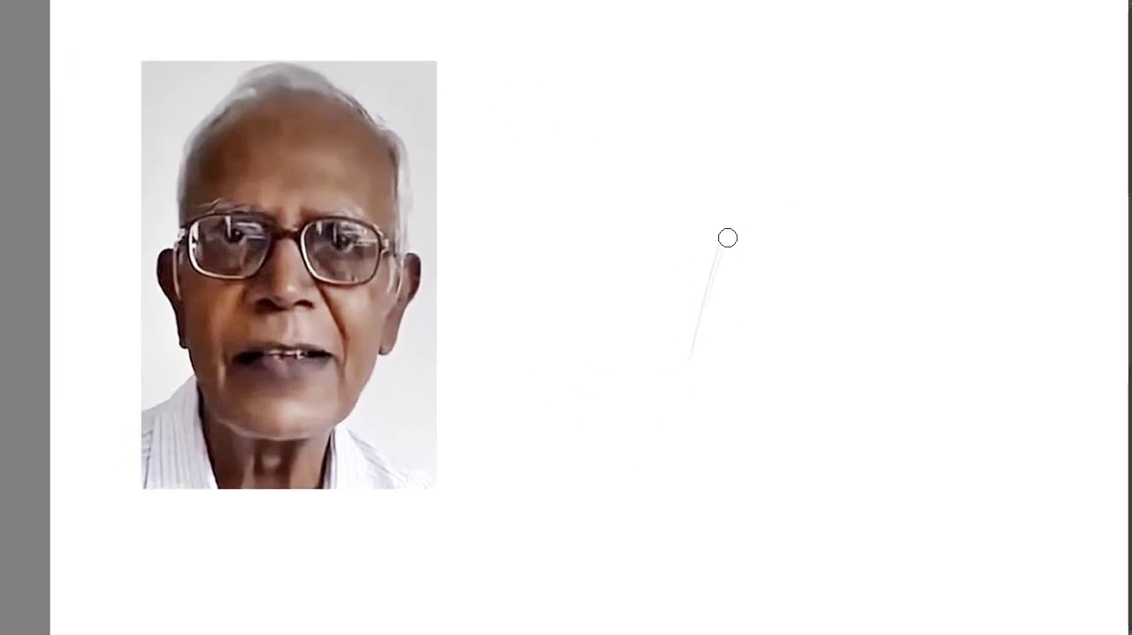
- Pencil a light red sketch of the nose, nostrils, glasses, lips, head outline and ears
drag(727, 237, 707, 389)
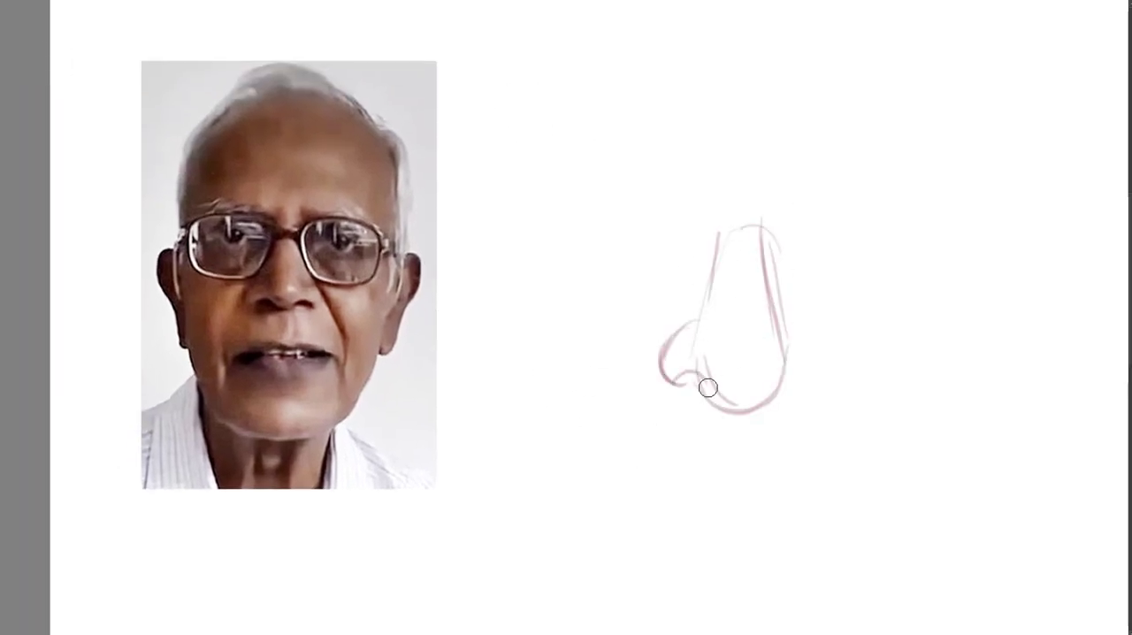
drag(708, 389, 665, 463)
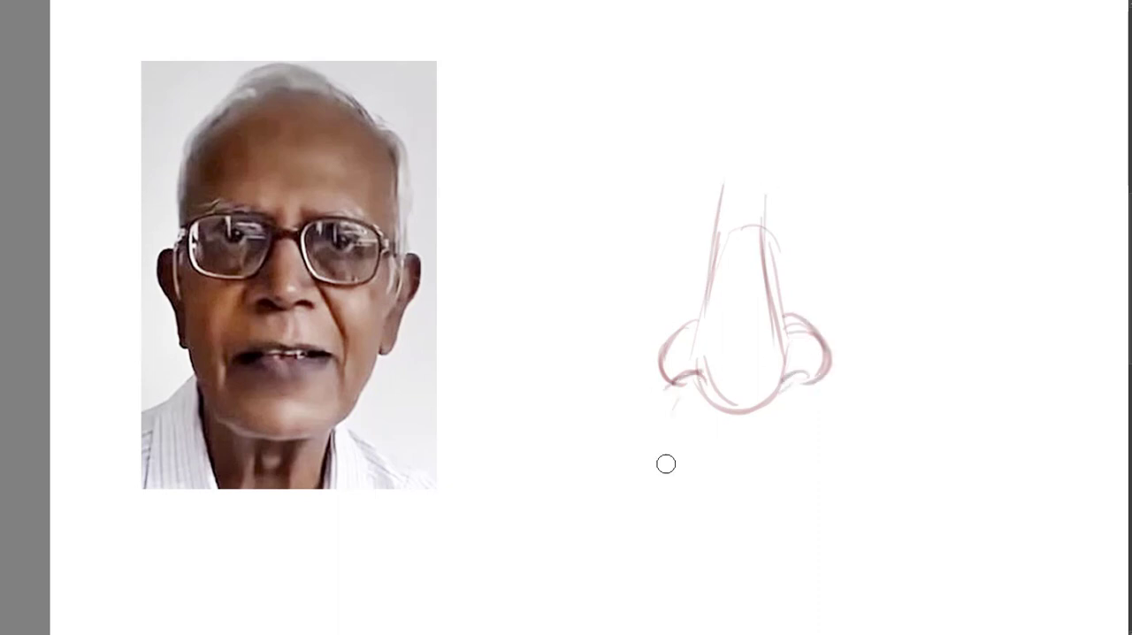
drag(666, 463, 745, 549)
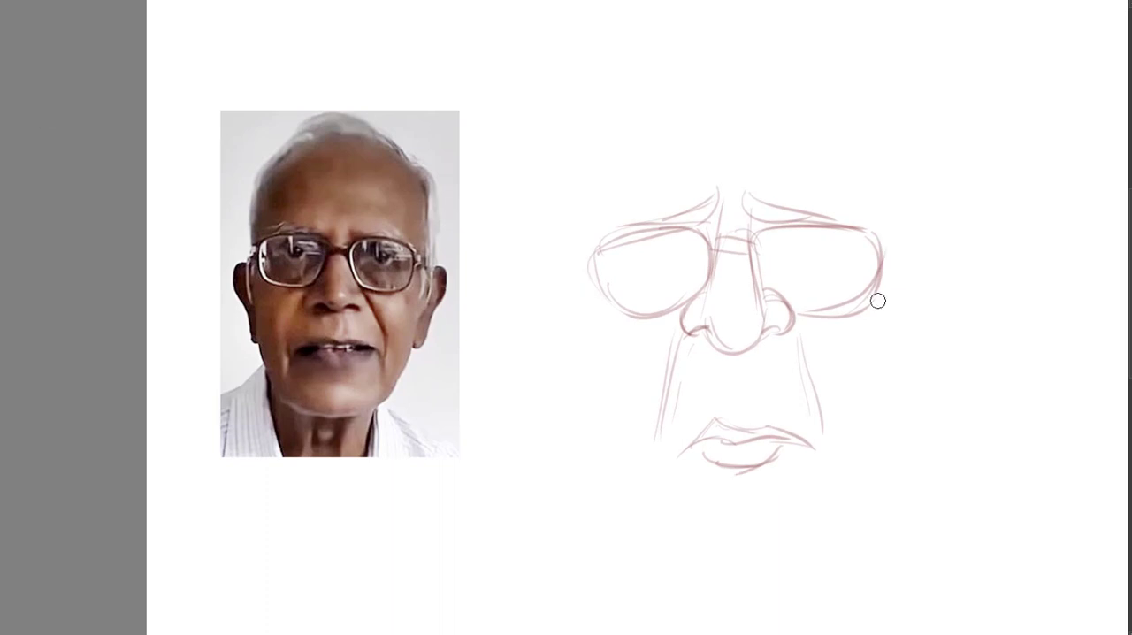
drag(877, 300, 810, 540)
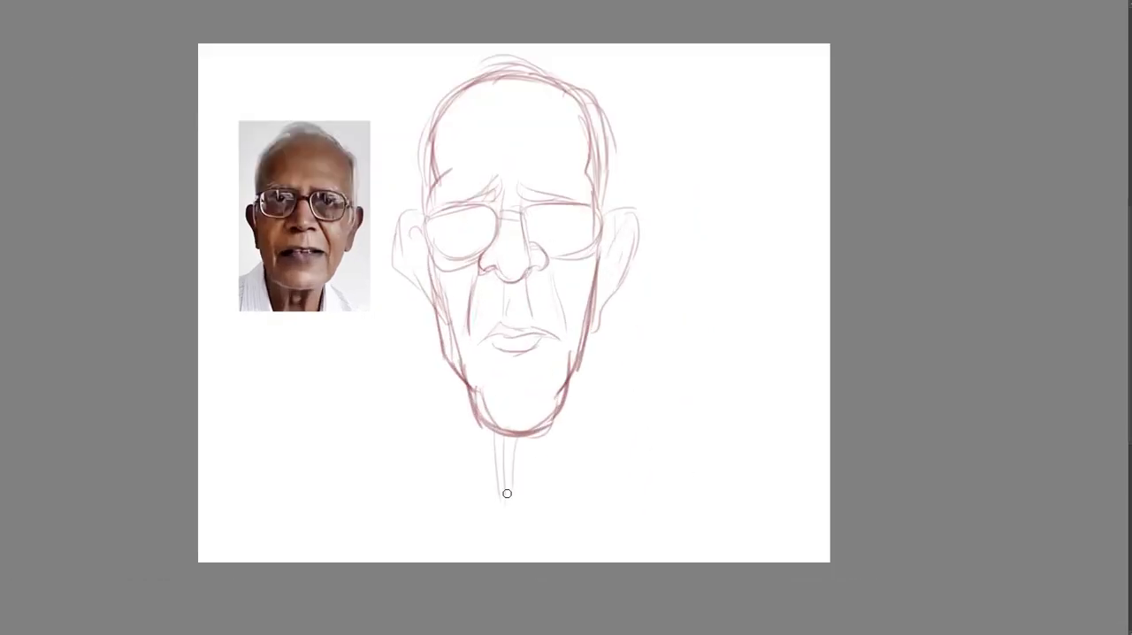
- Add extra pencil lines around the cheeks, nose and mouth of the sketch
drag(504, 433, 548, 509)
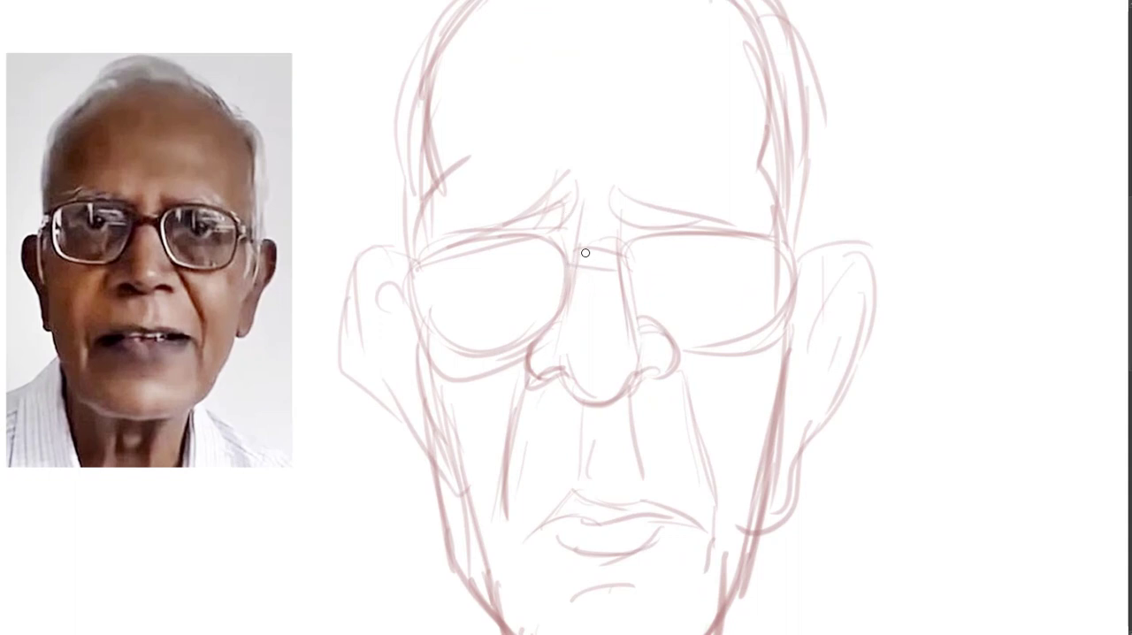
drag(566, 257, 535, 345)
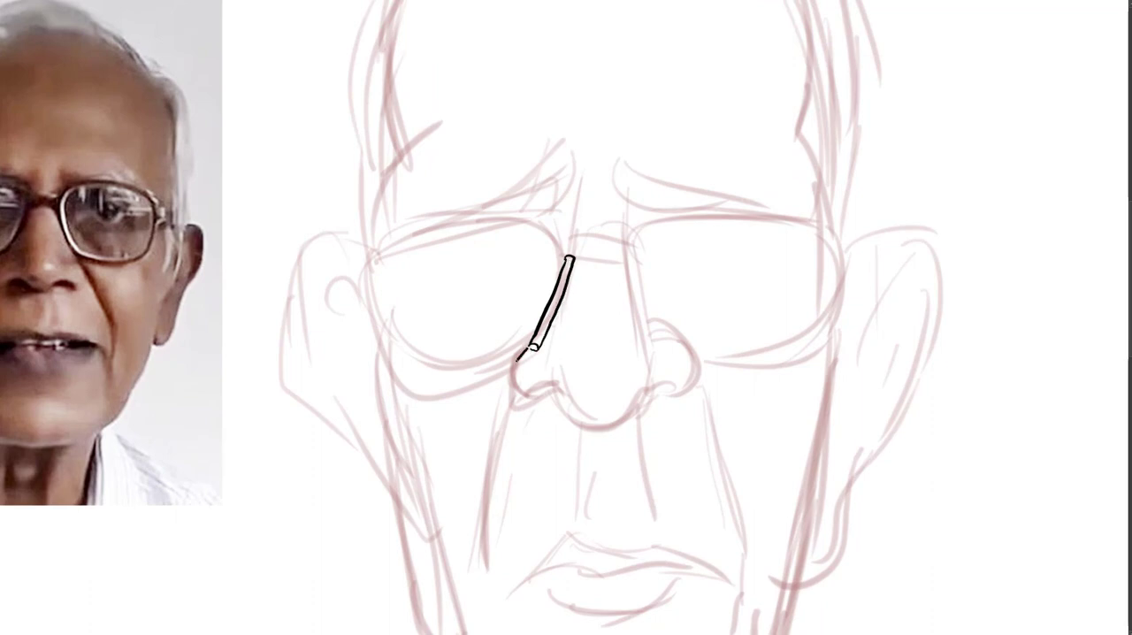
- Ink both nose sides, the nostrils, the tip and the bridge in tube outlines
drag(531, 354, 548, 389)
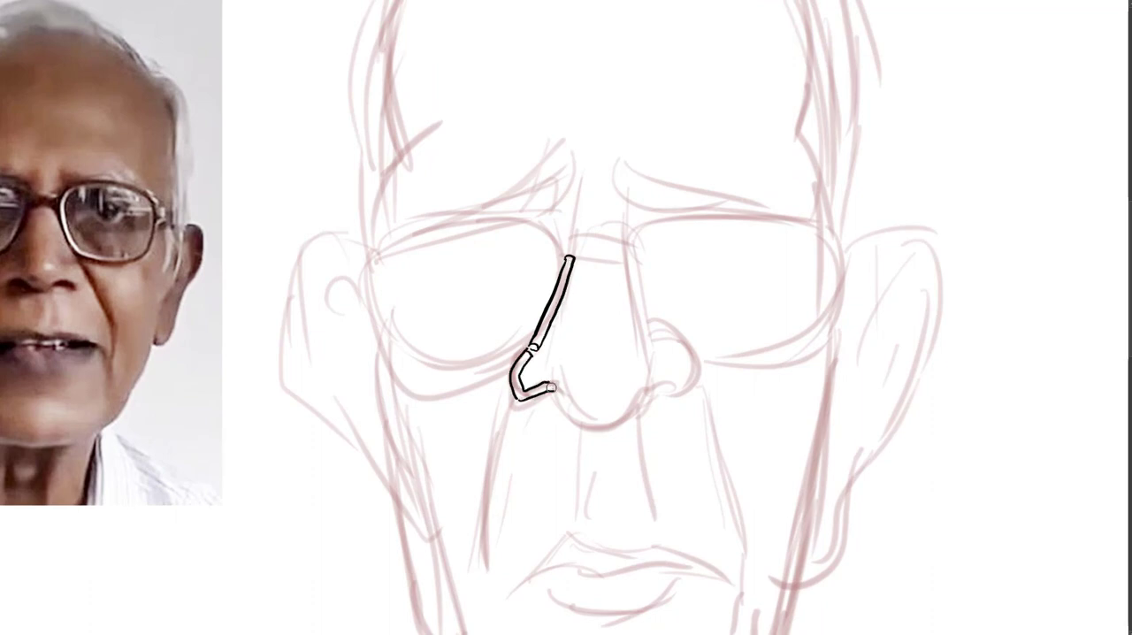
drag(544, 389, 619, 414)
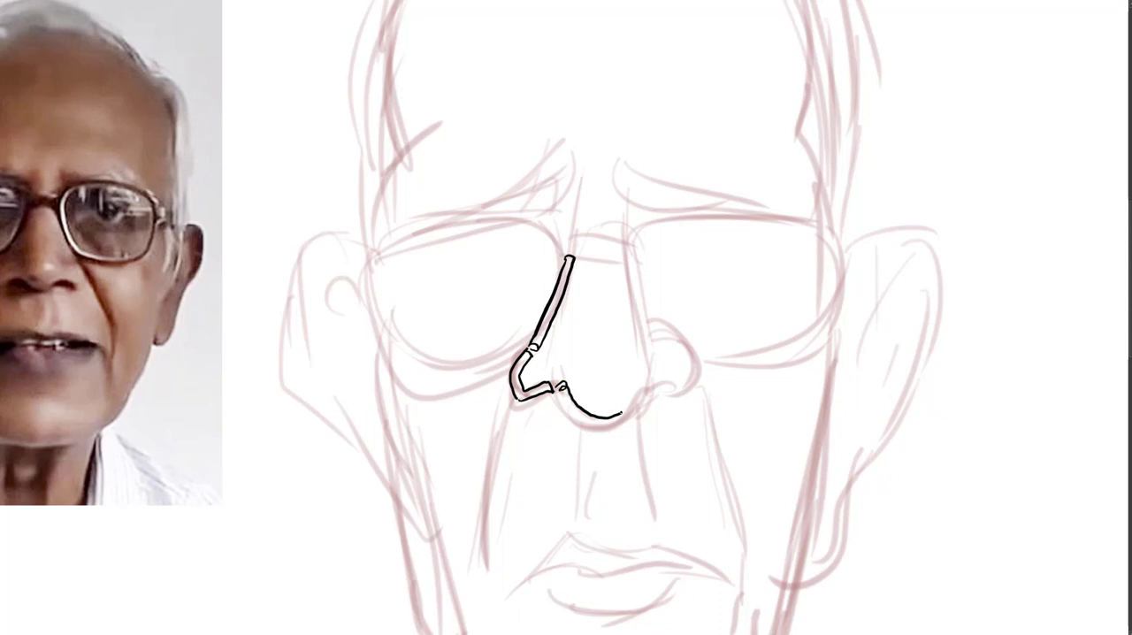
drag(553, 398, 670, 389)
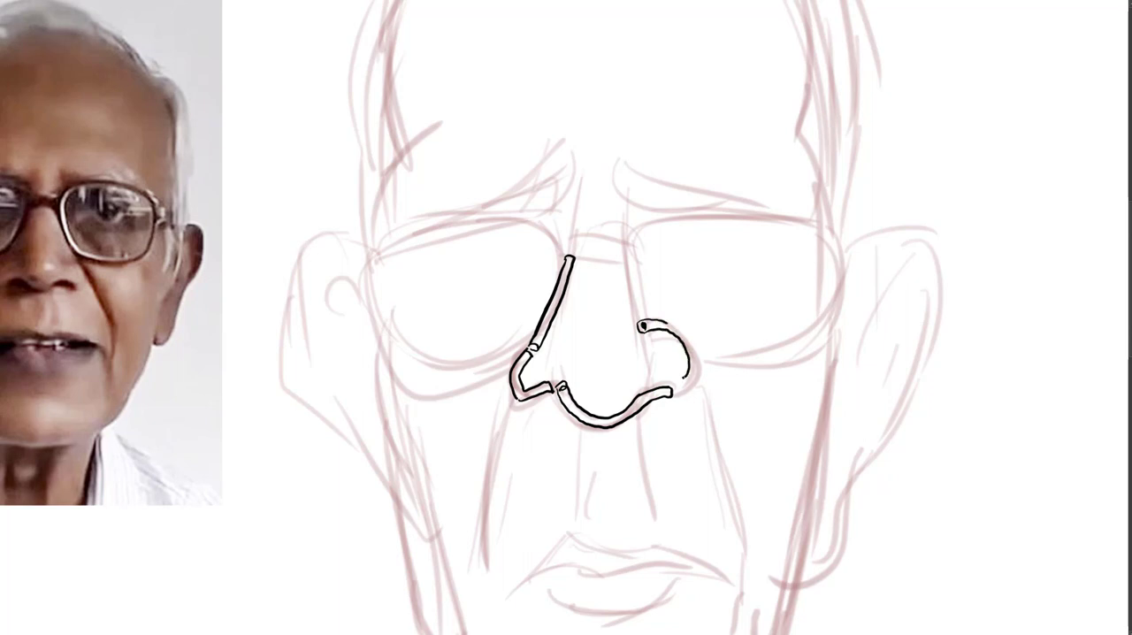
drag(672, 327, 685, 389)
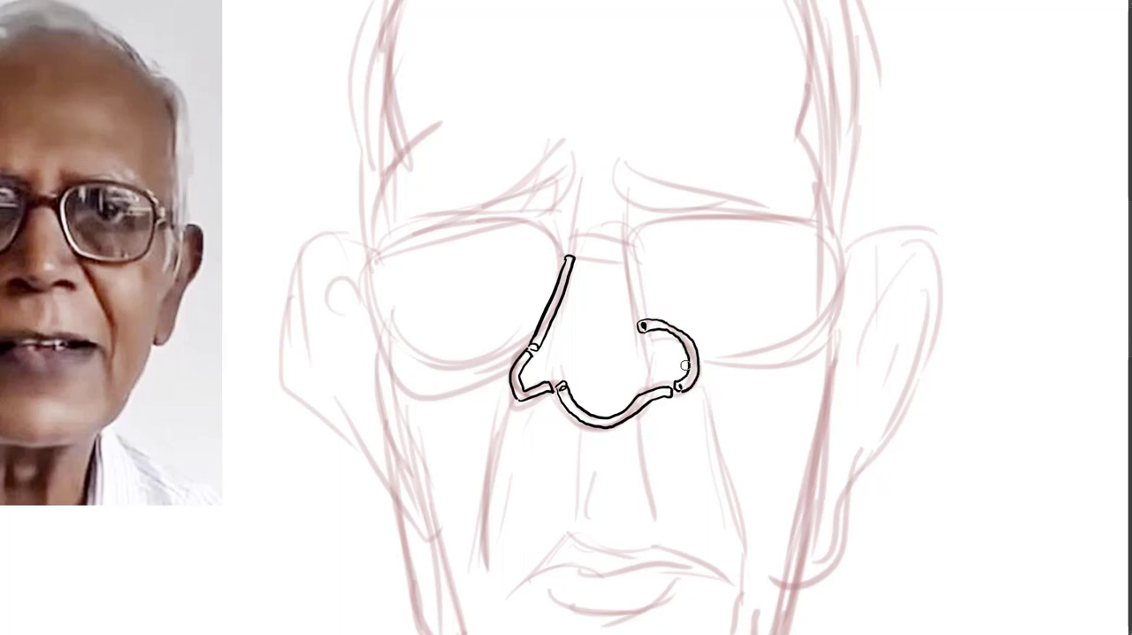
drag(621, 261, 636, 363)
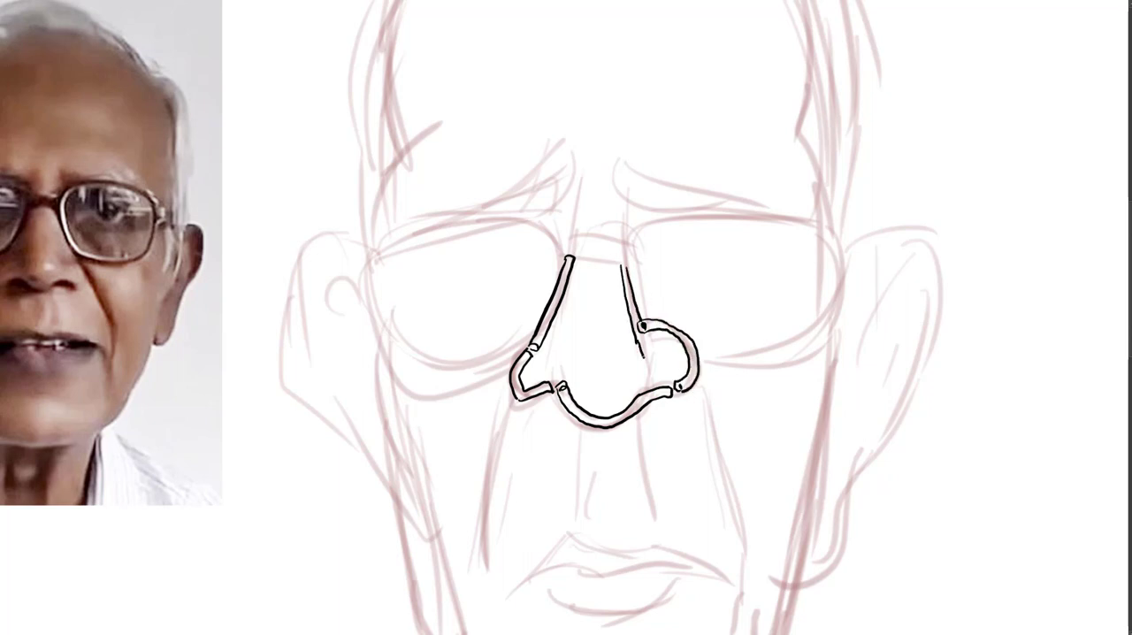
drag(659, 362, 635, 251)
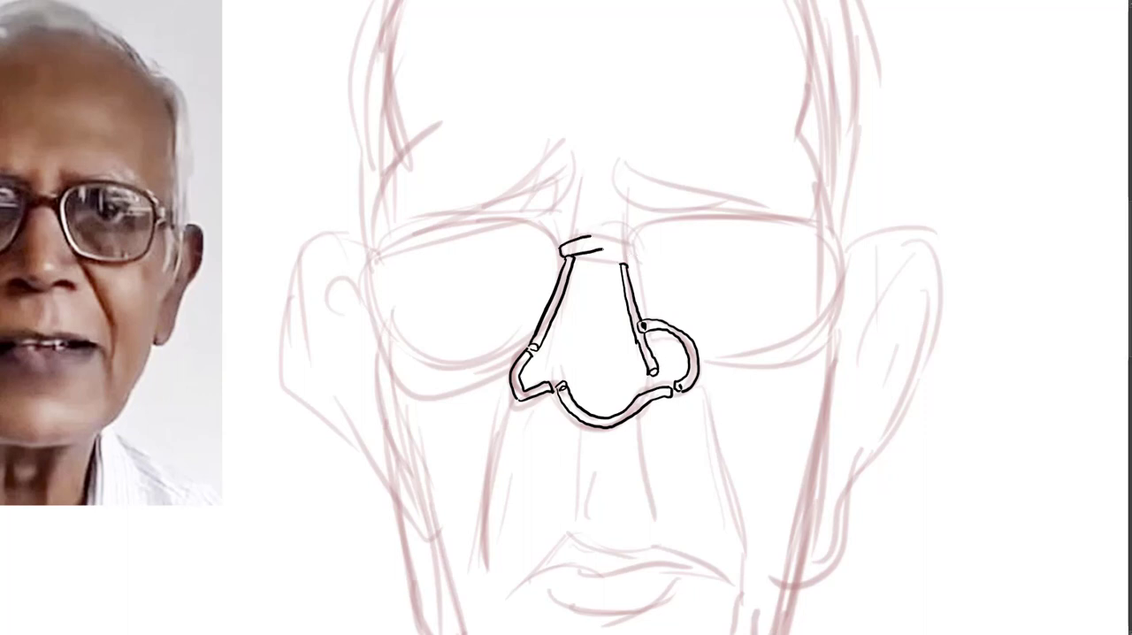
drag(570, 261, 632, 247)
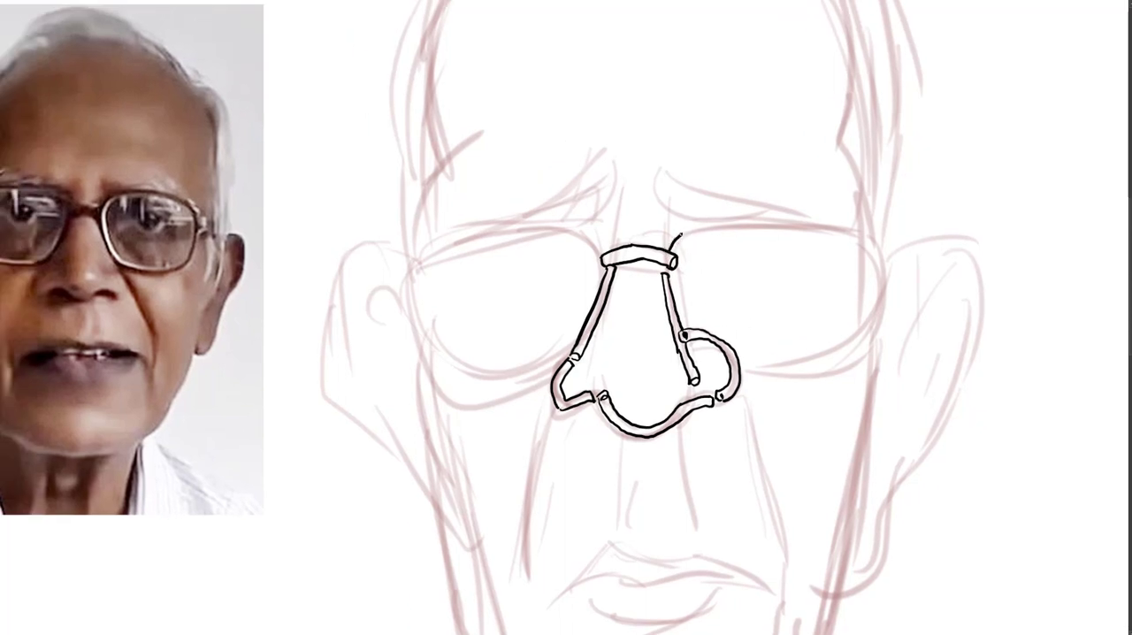
- Ink the right and left lens frames of the glasses as thick tubes
drag(680, 235, 871, 225)
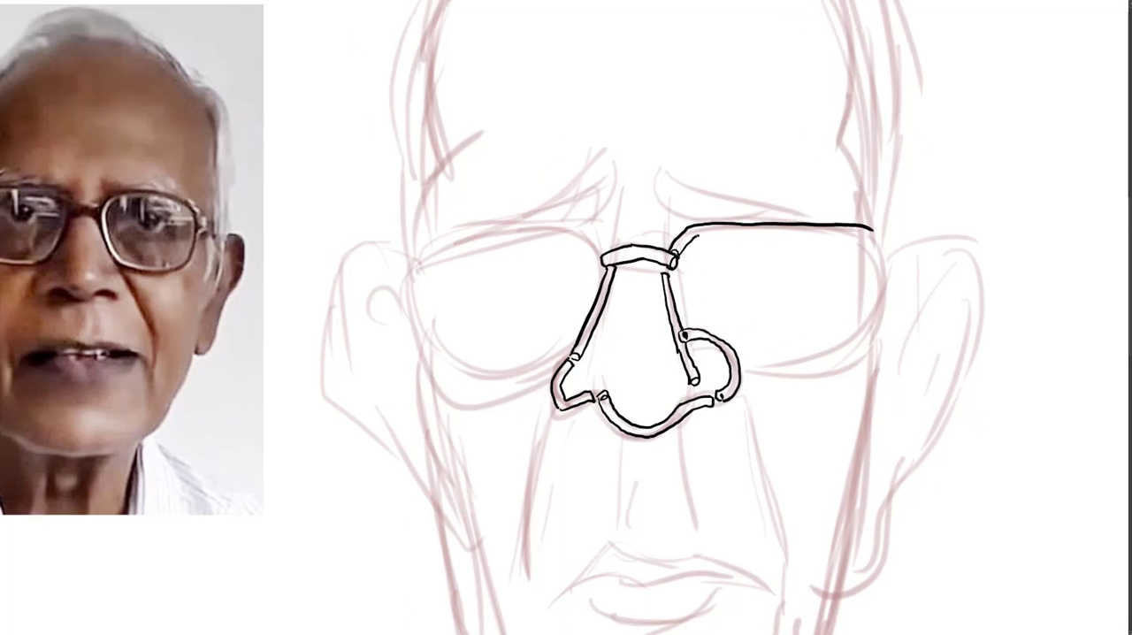
drag(698, 228, 889, 261)
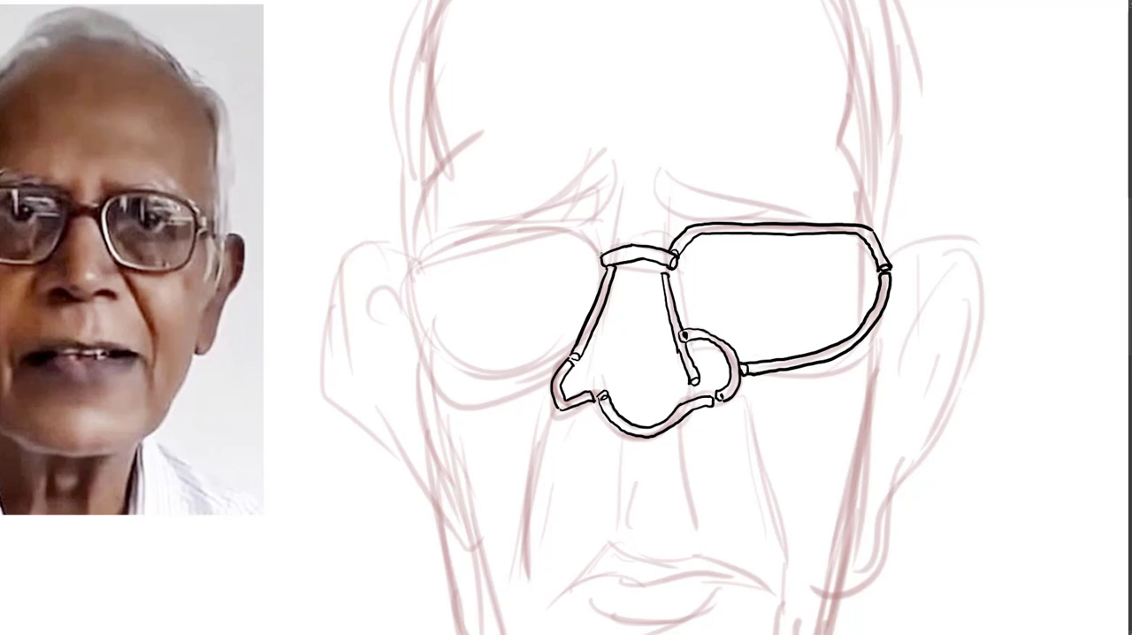
drag(597, 248, 407, 296)
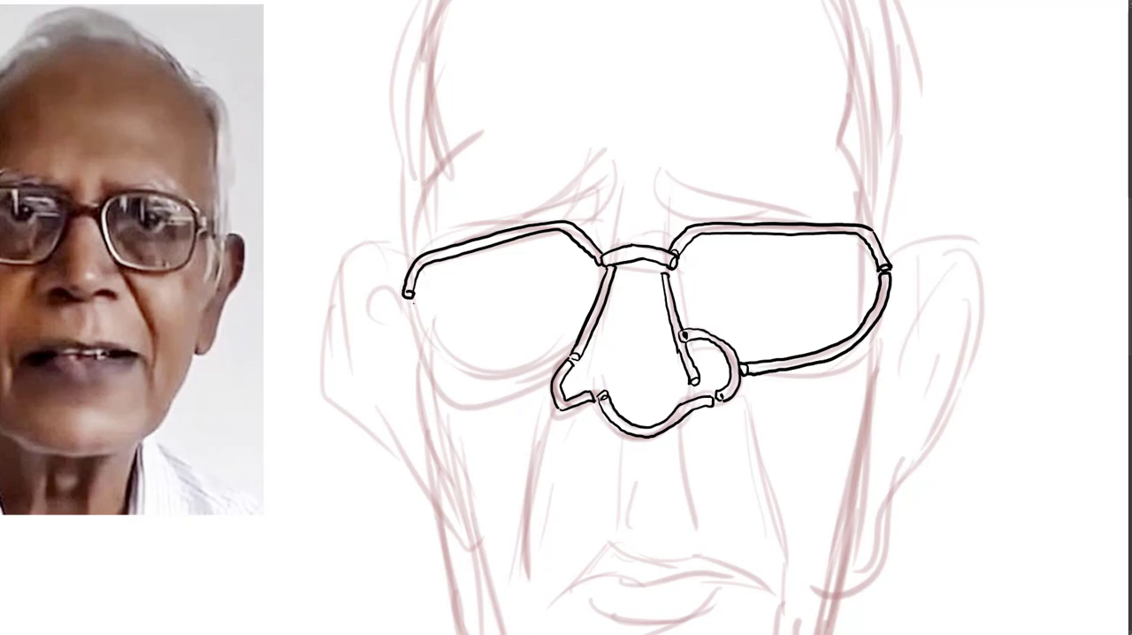
drag(406, 310, 566, 363)
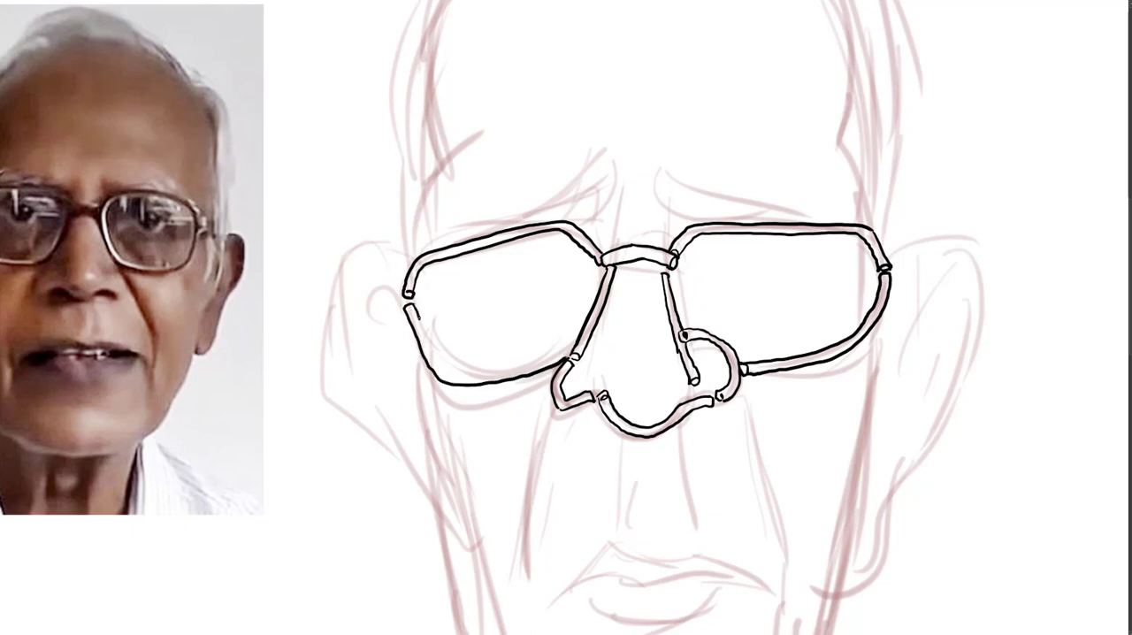
- Ink the left and right eyebrows as thick tube shapes above the lenses
drag(415, 323, 575, 345)
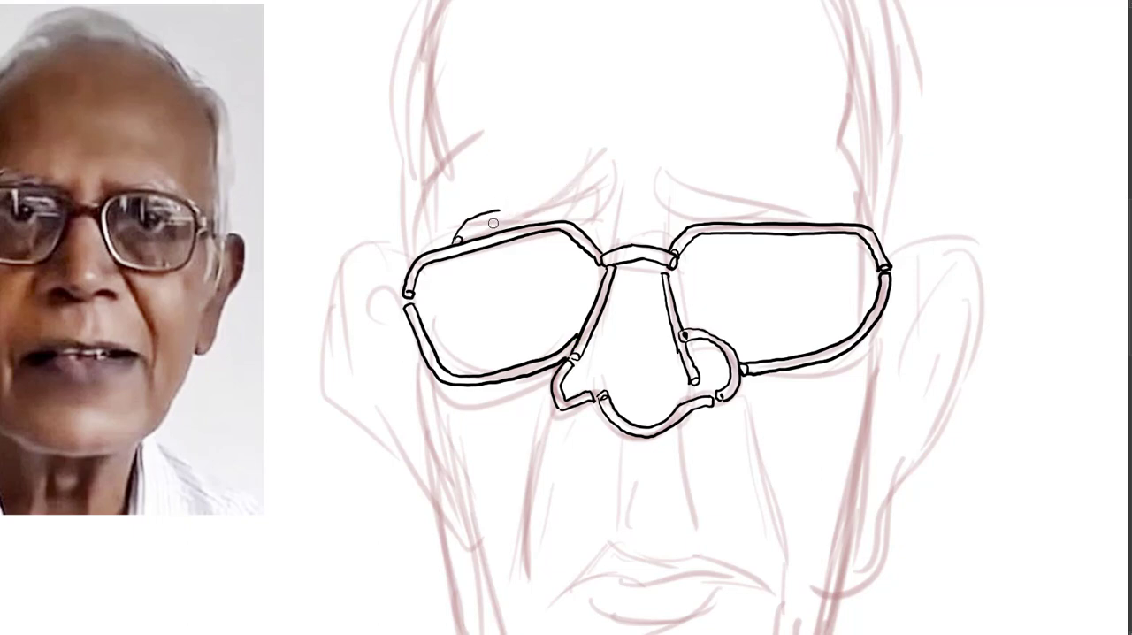
drag(485, 224, 608, 167)
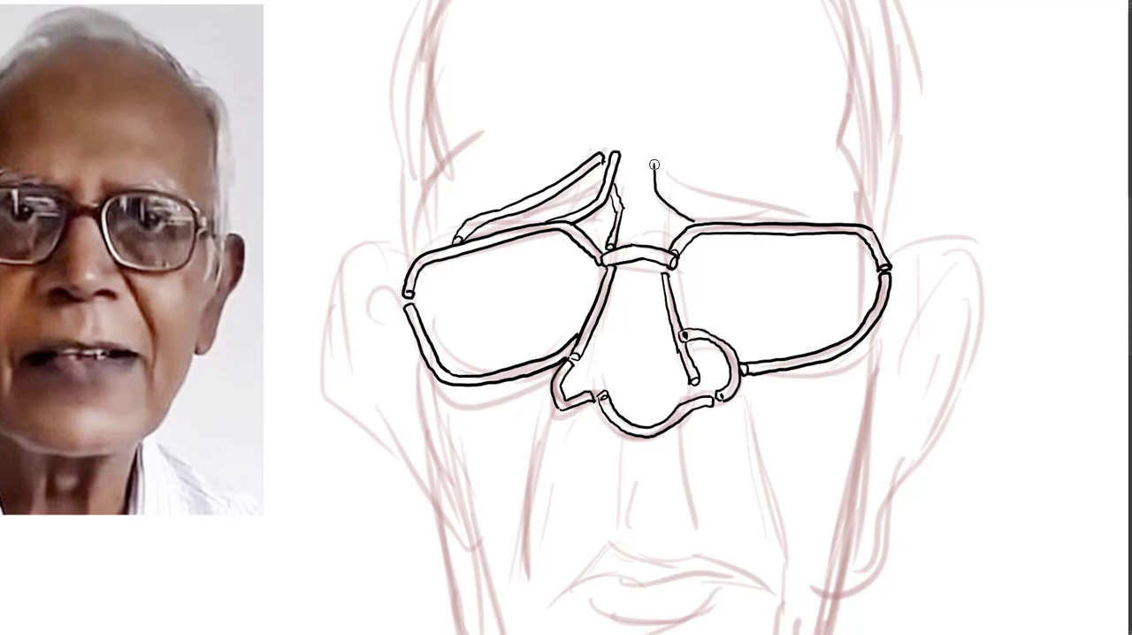
drag(655, 164, 716, 216)
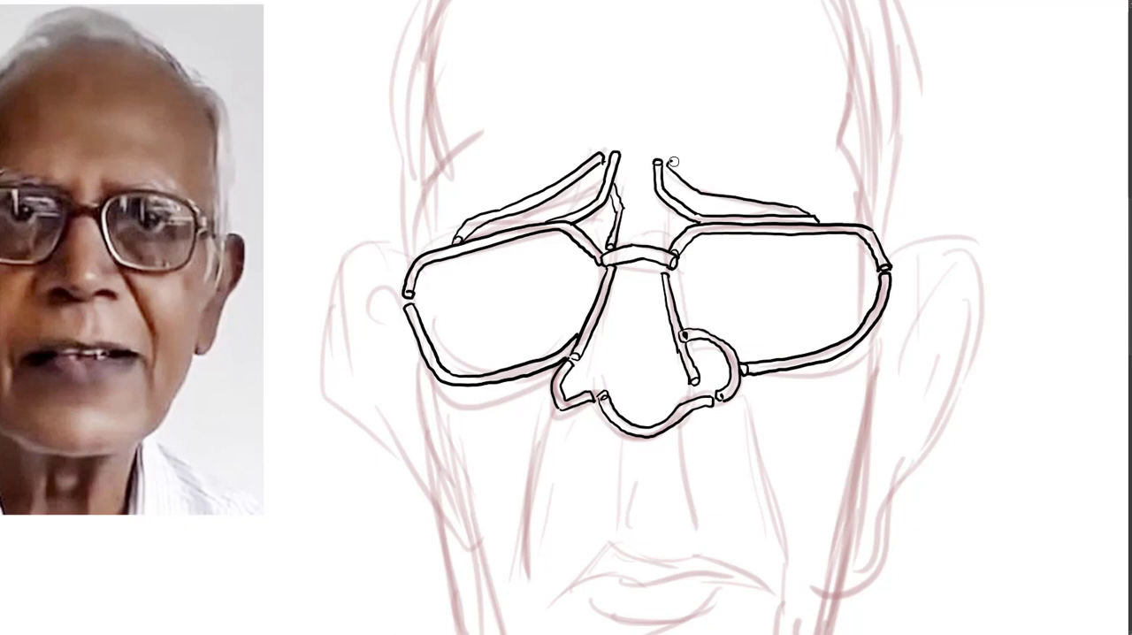
drag(674, 162, 818, 220)
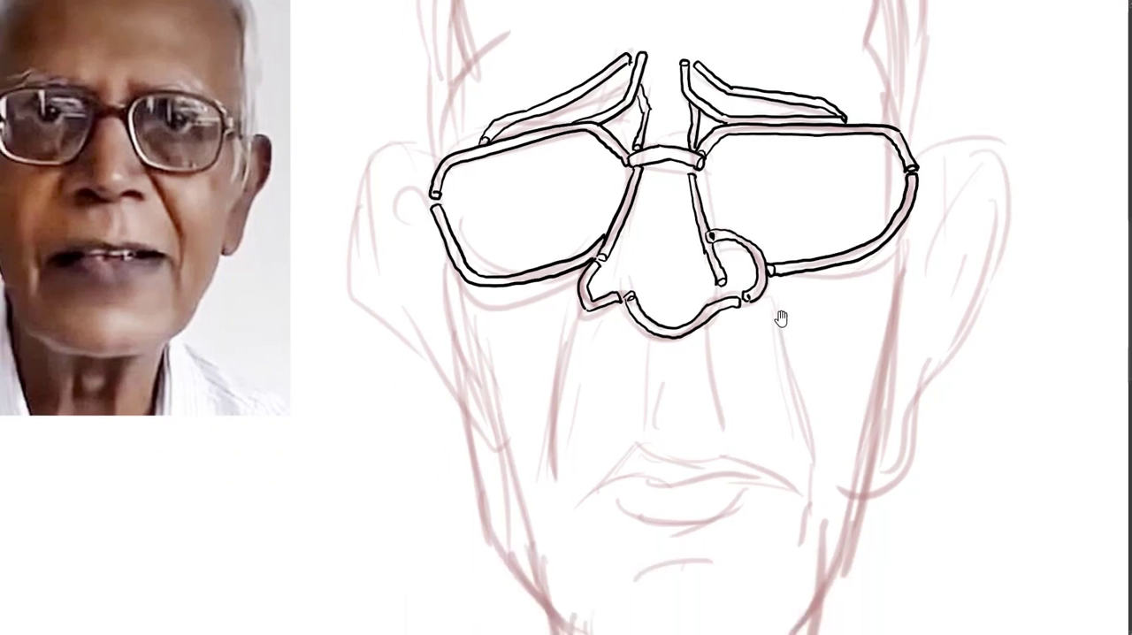
- Ink both cheek lines, the lips, the chin crease and creases under each nostril
drag(770, 266, 809, 491)
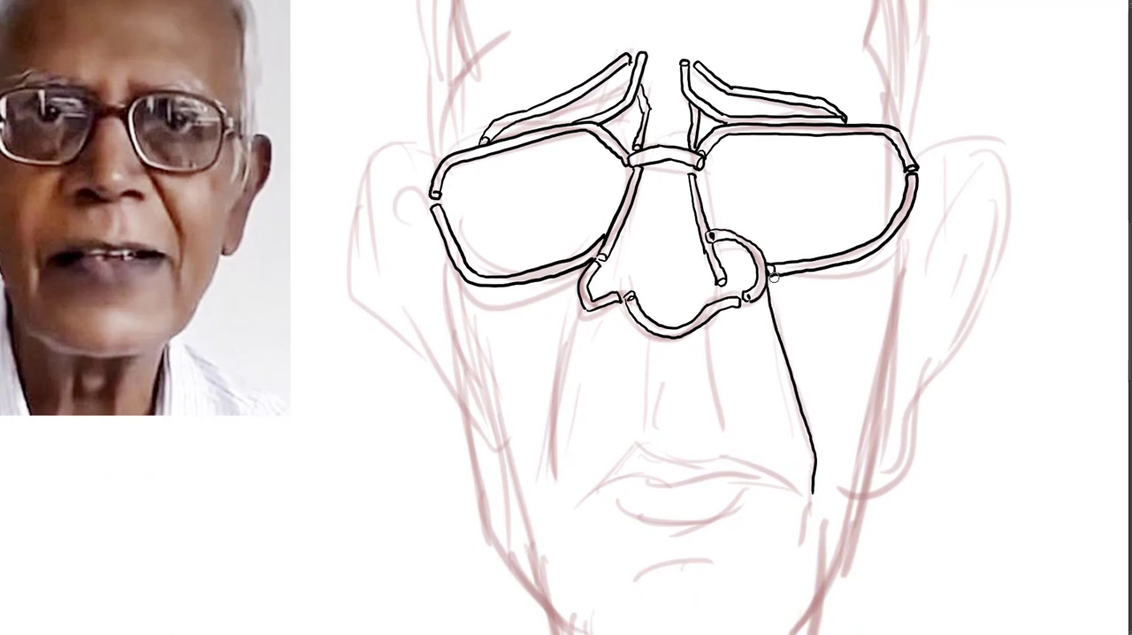
drag(775, 274, 813, 495)
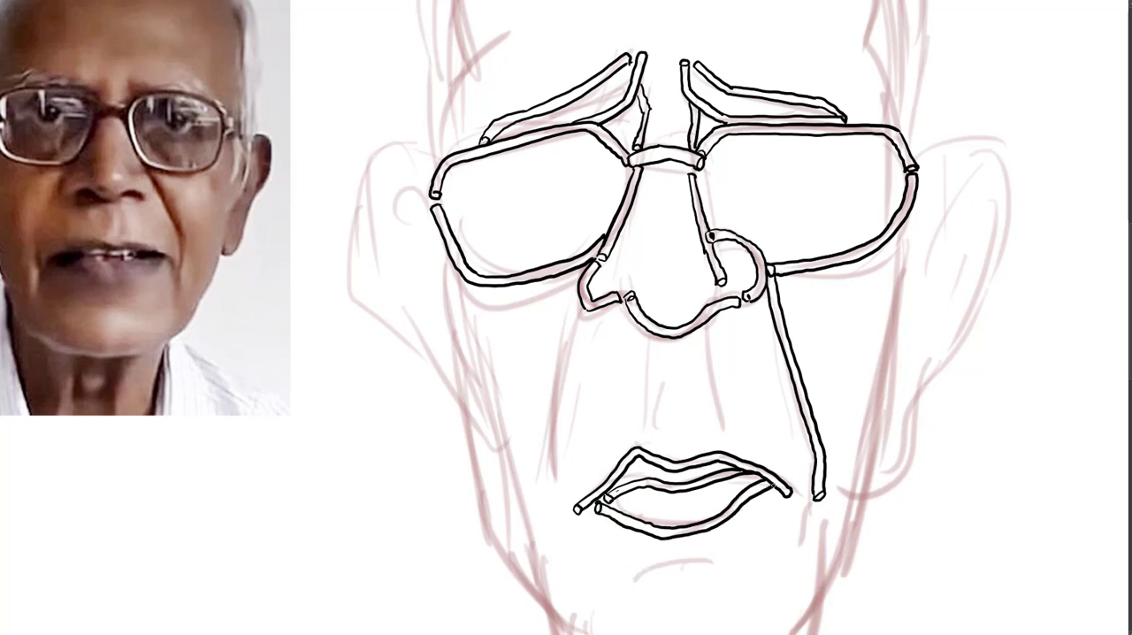
drag(646, 575, 707, 555)
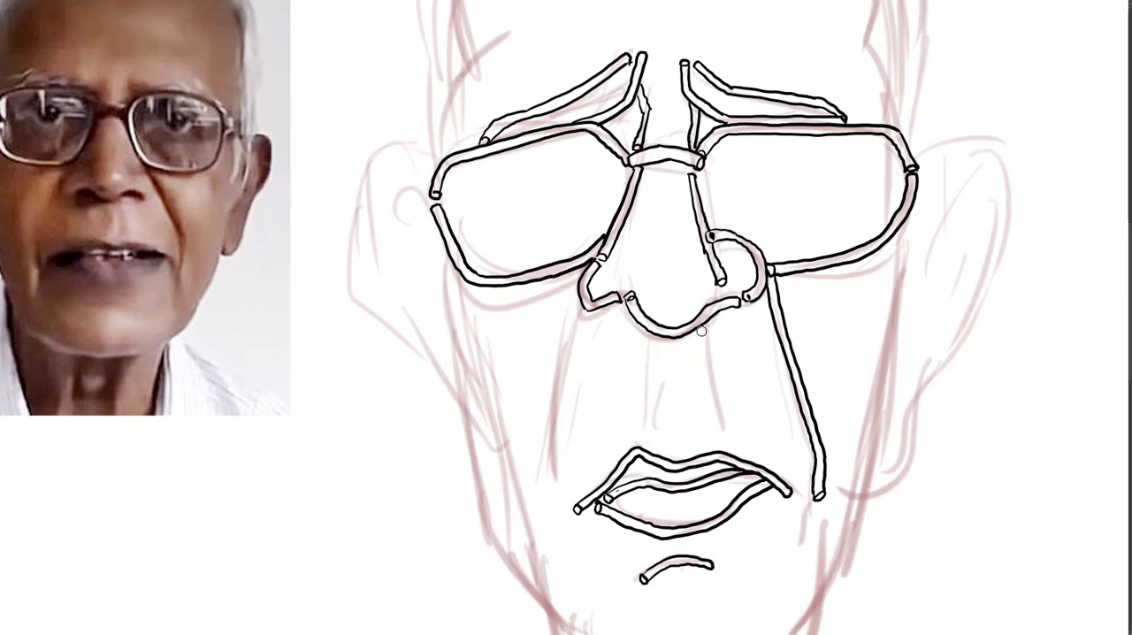
drag(699, 327, 720, 429)
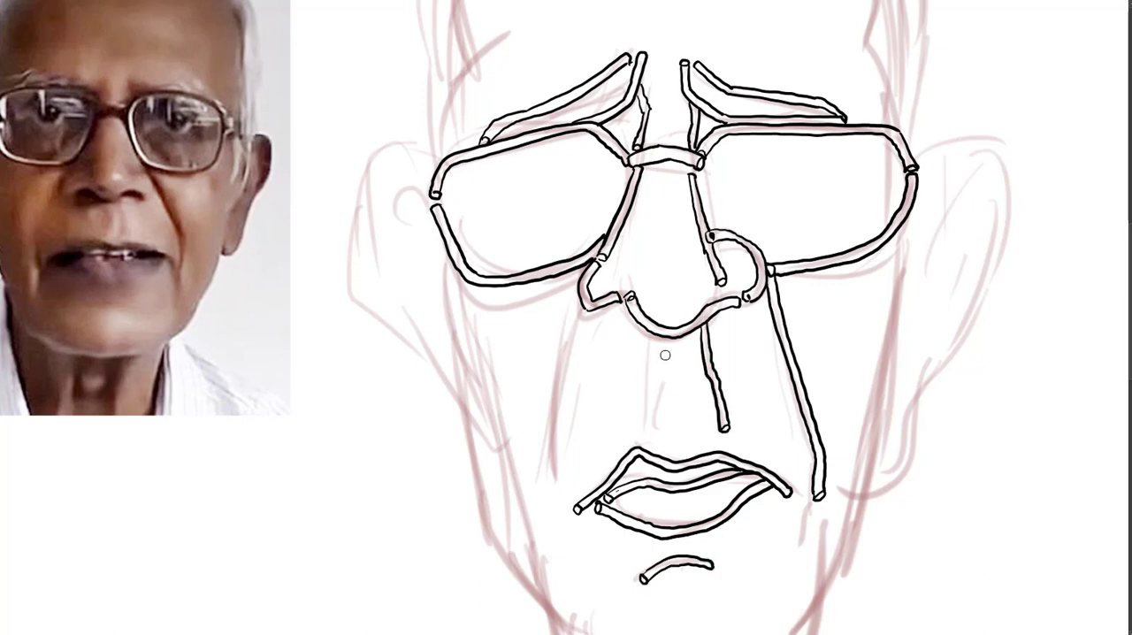
drag(654, 354, 646, 433)
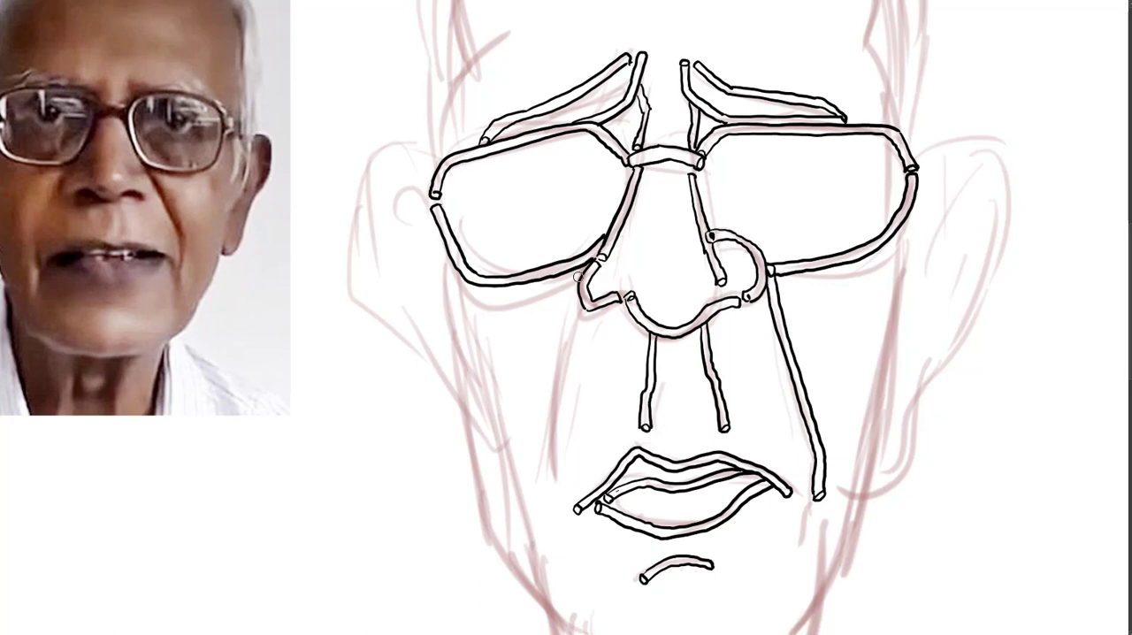
drag(579, 270, 547, 473)
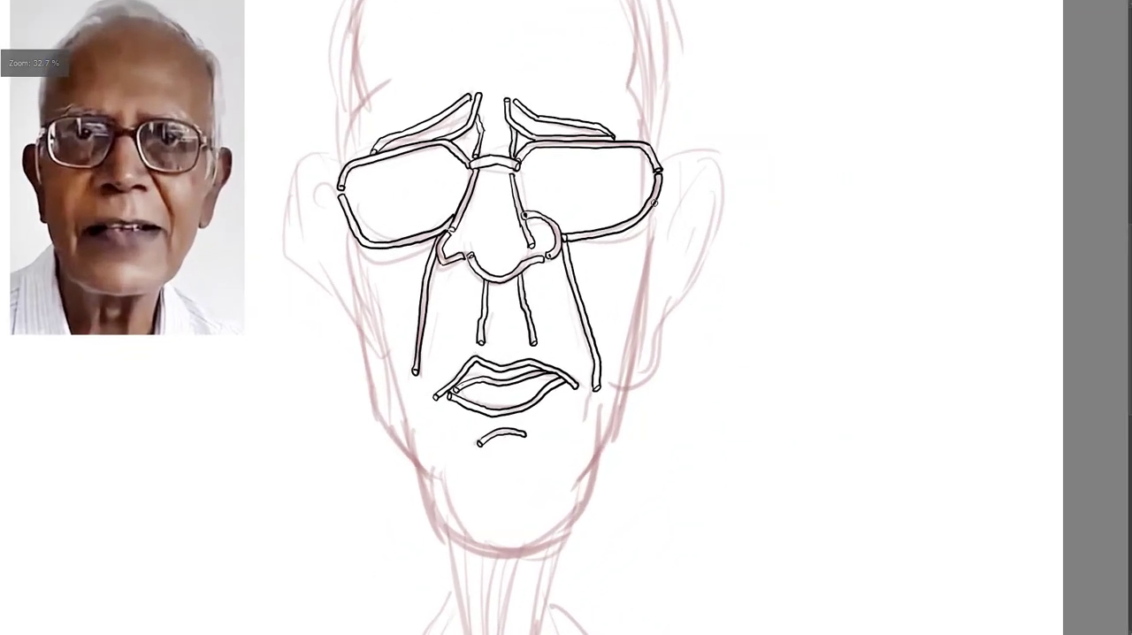
- Ink the outer face contour on both sides, plus the jawline and chin, as tubes
drag(655, 208, 611, 429)
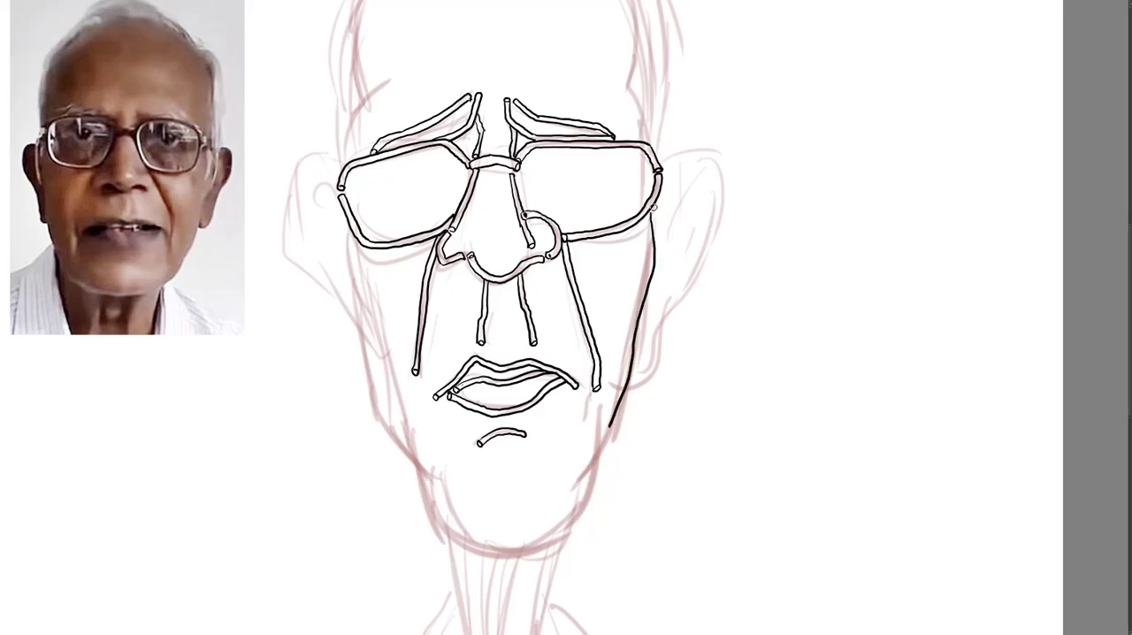
drag(650, 205, 623, 422)
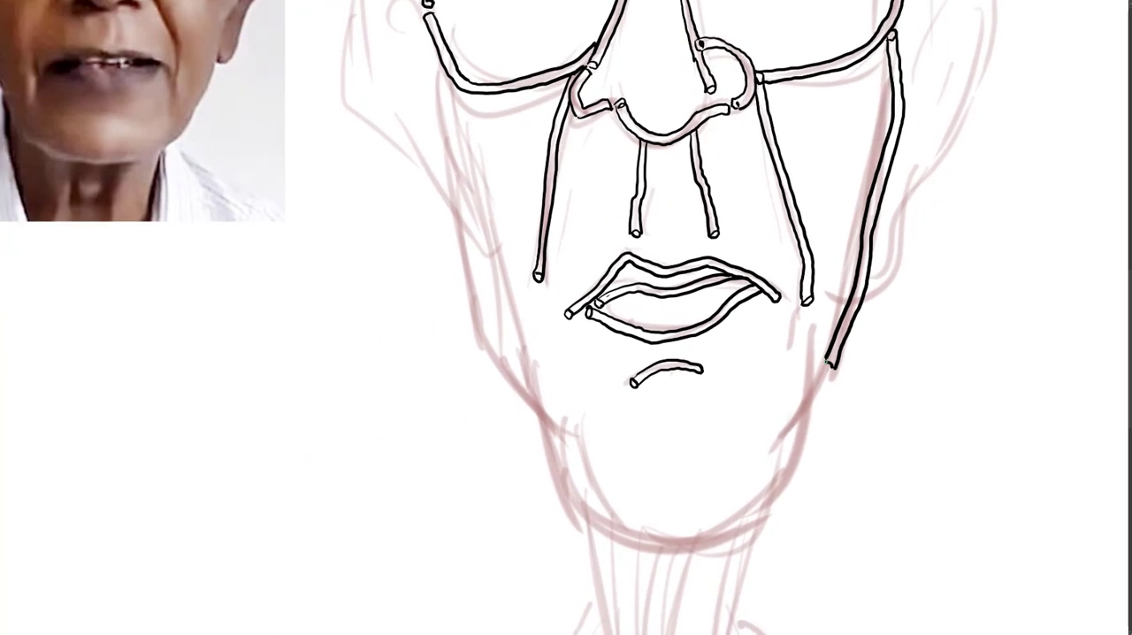
drag(539, 389, 557, 482)
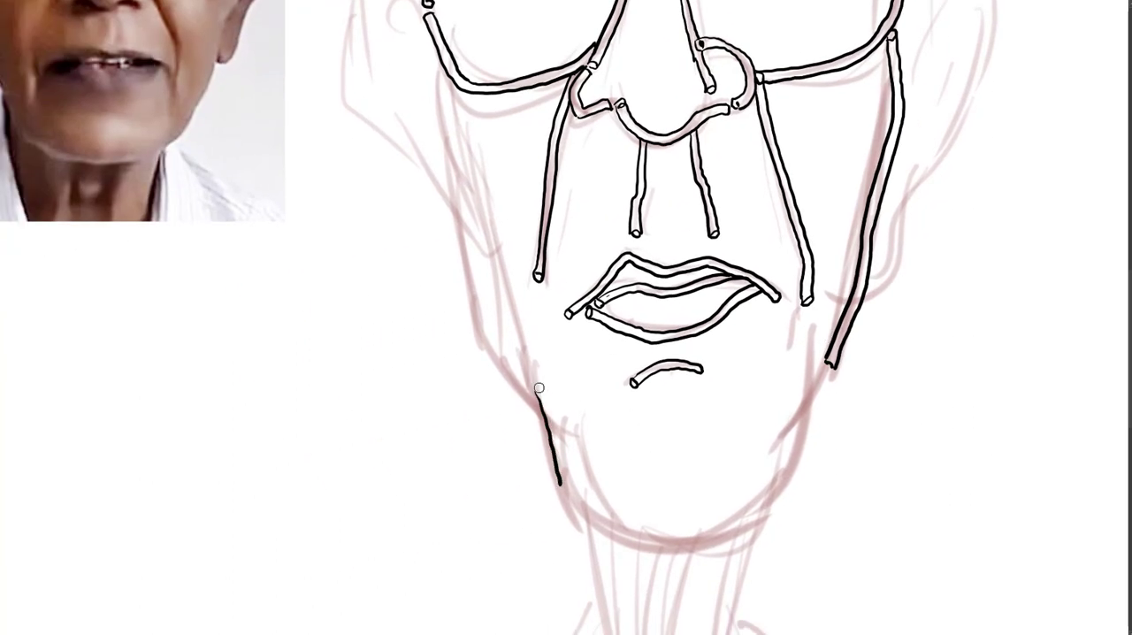
drag(541, 387, 730, 528)
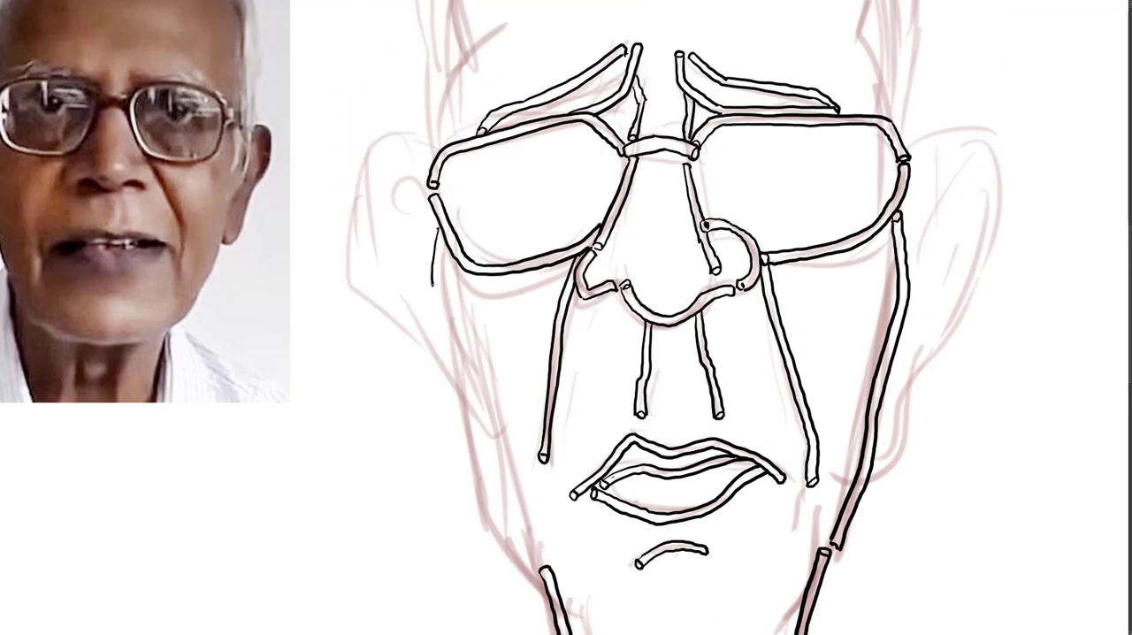
drag(434, 232, 535, 580)
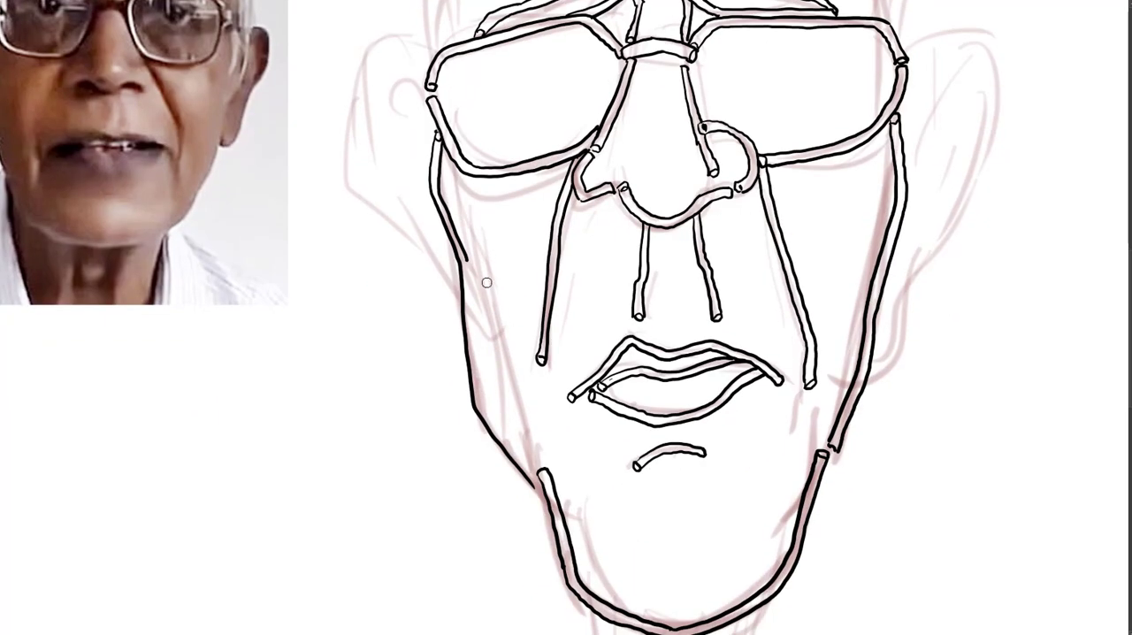
drag(468, 252, 539, 484)
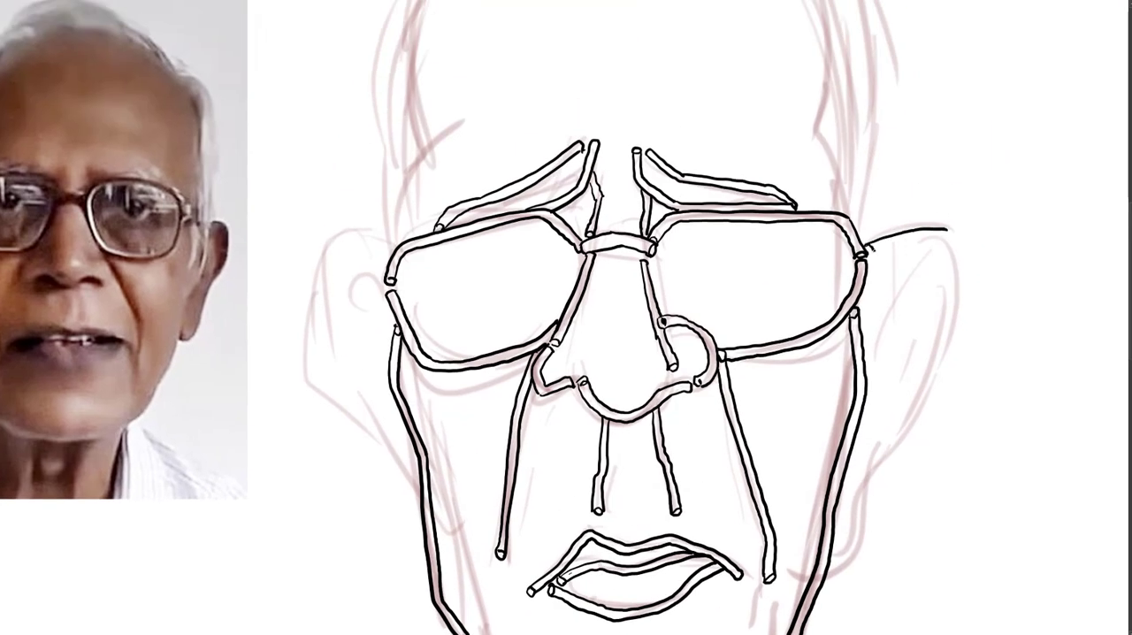
- Ink the outer rims and inner folds of the right and left ears as tubes
drag(871, 234, 871, 460)
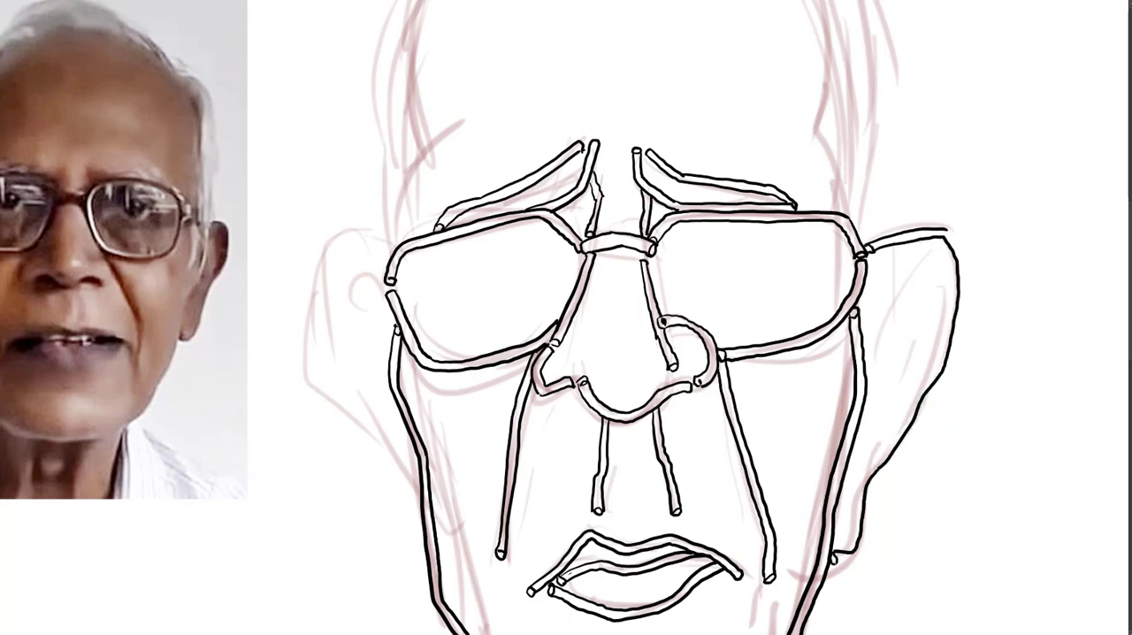
drag(955, 239, 840, 566)
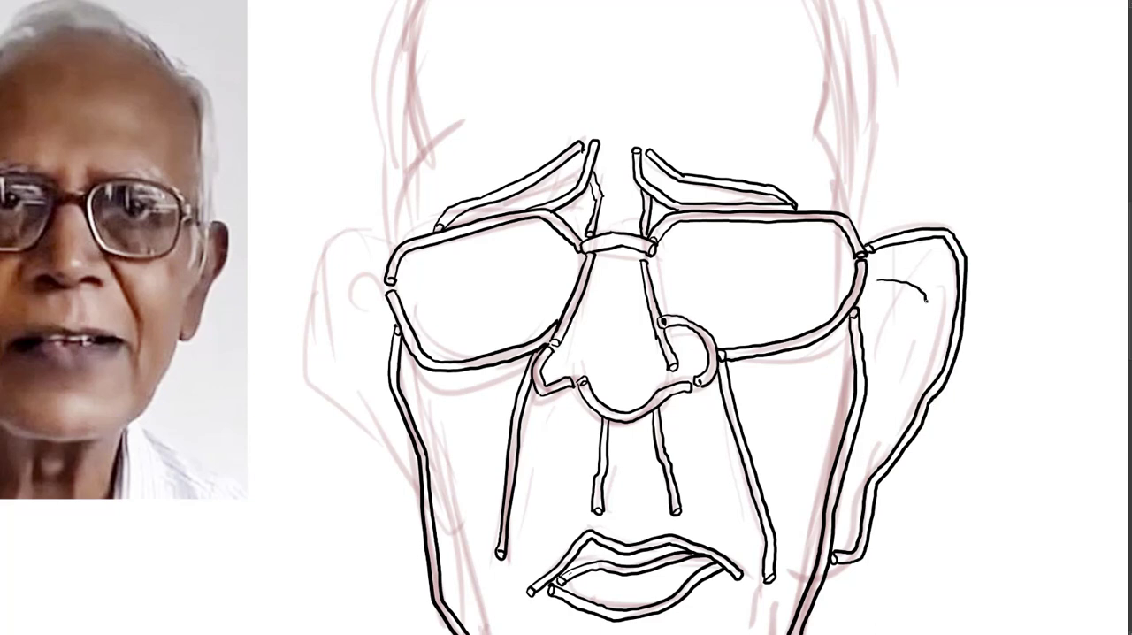
drag(880, 283, 884, 434)
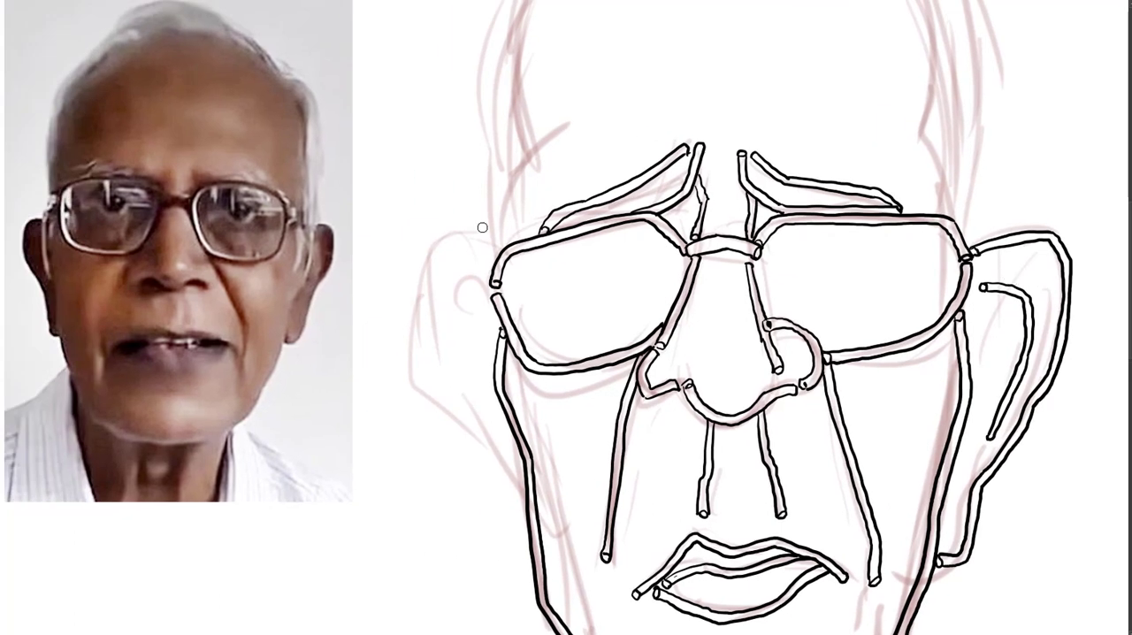
drag(451, 232, 485, 469)
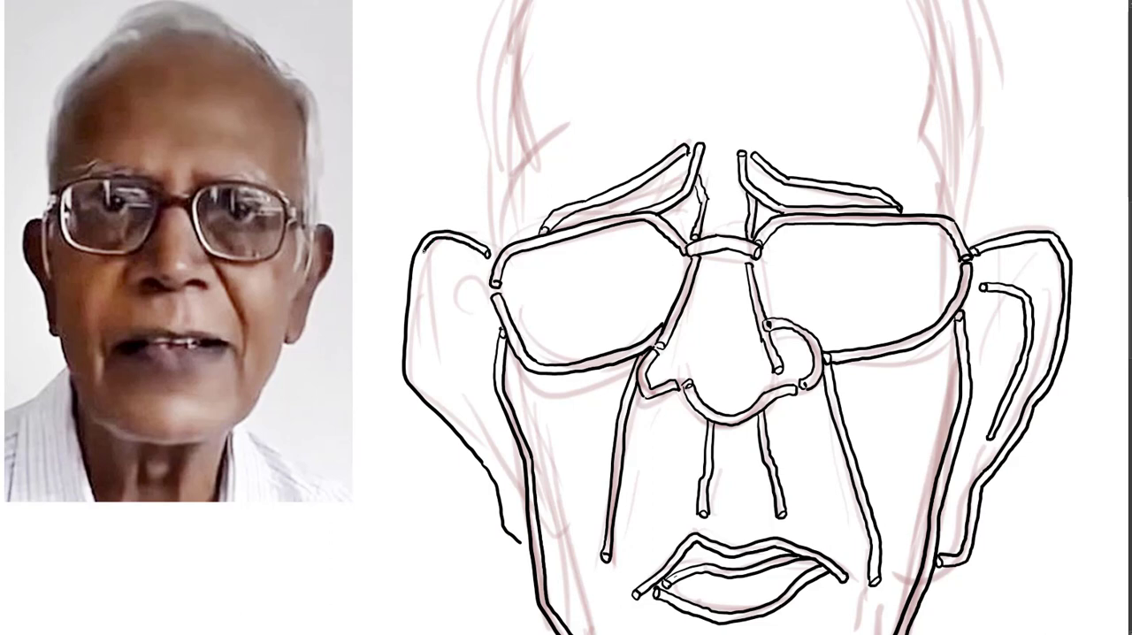
drag(423, 252, 511, 529)
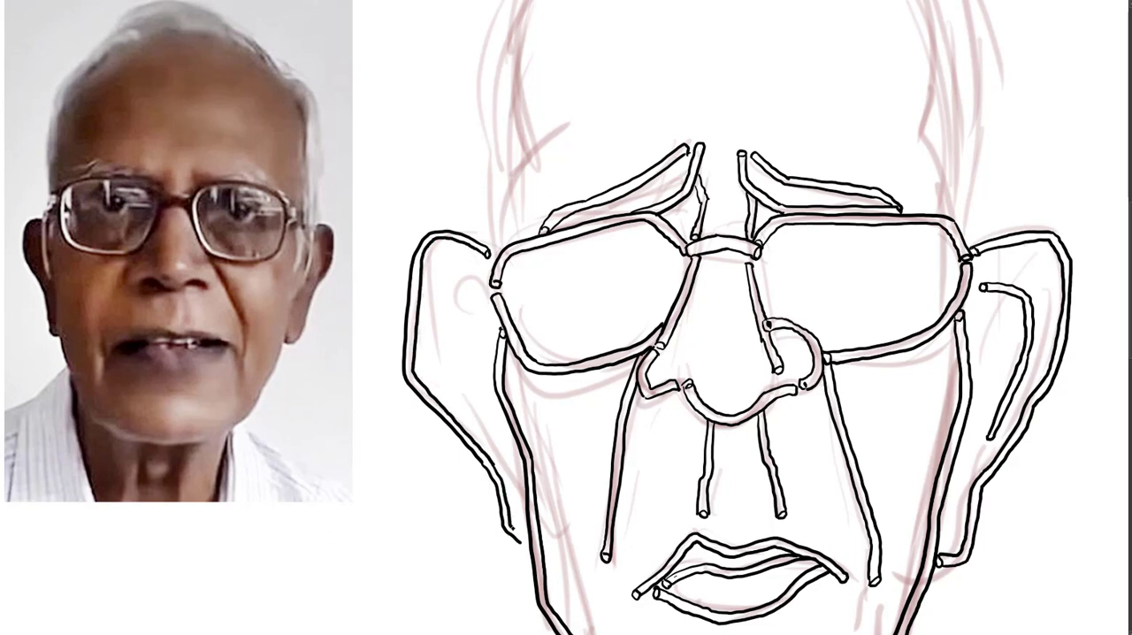
drag(477, 283, 430, 351)
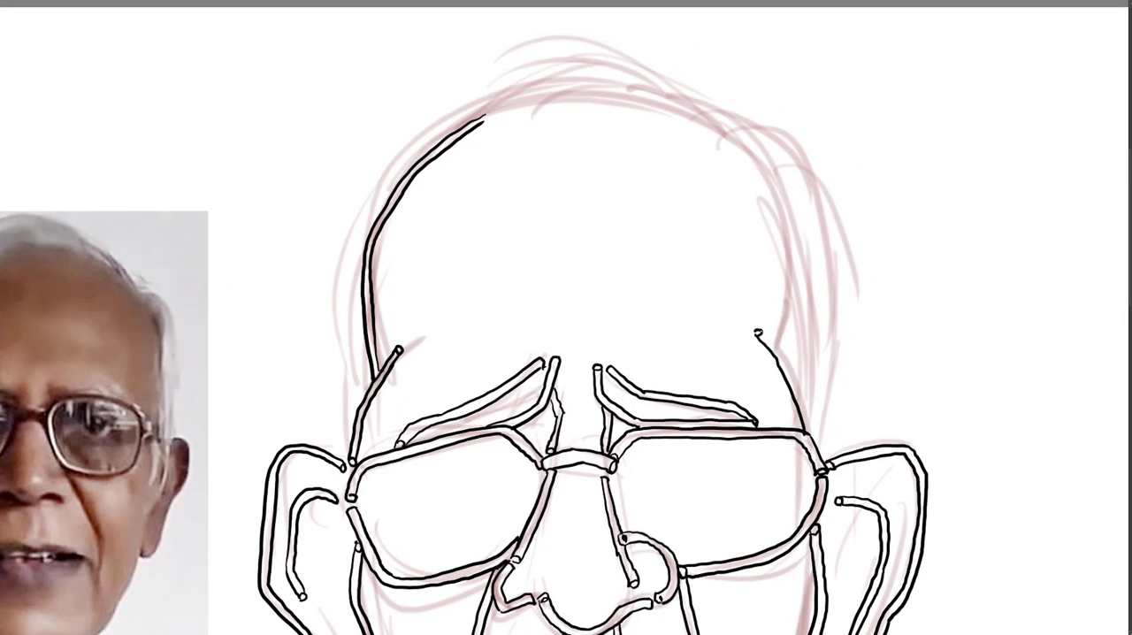
- Ink the bald skull dome, double it into a tube, and add the hair contour
drag(473, 115, 742, 154)
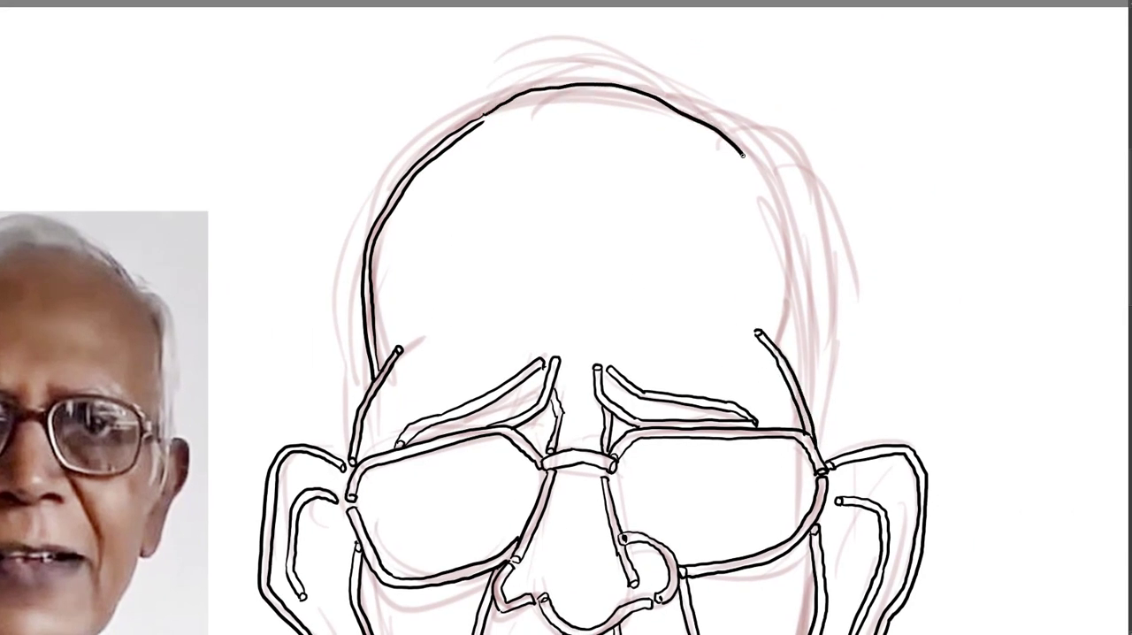
drag(734, 150, 782, 345)
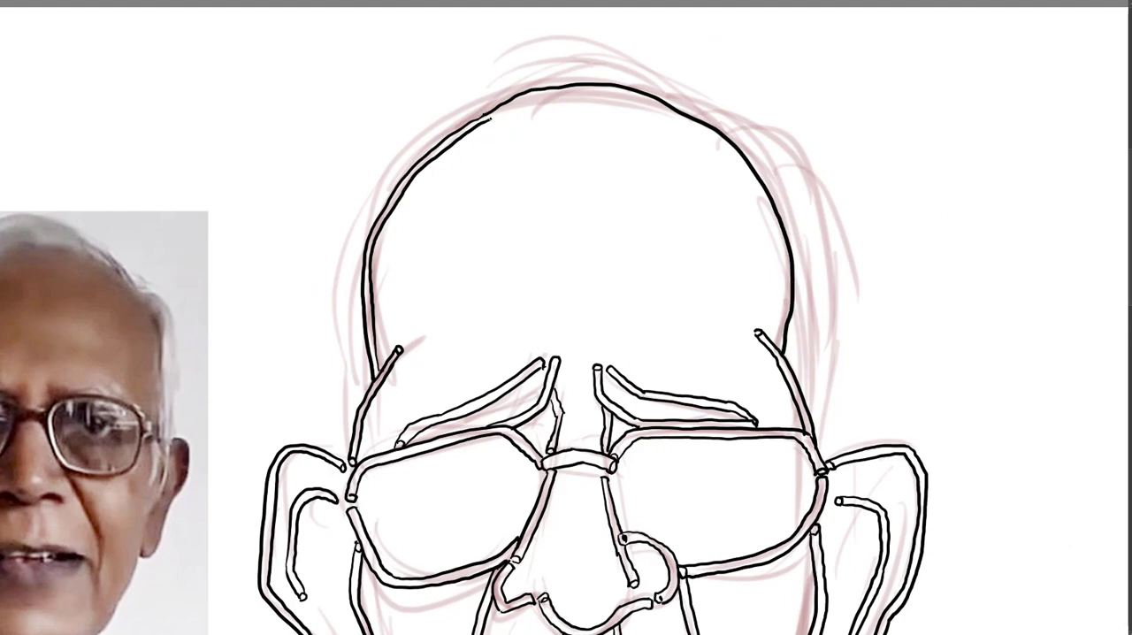
drag(490, 115, 650, 106)
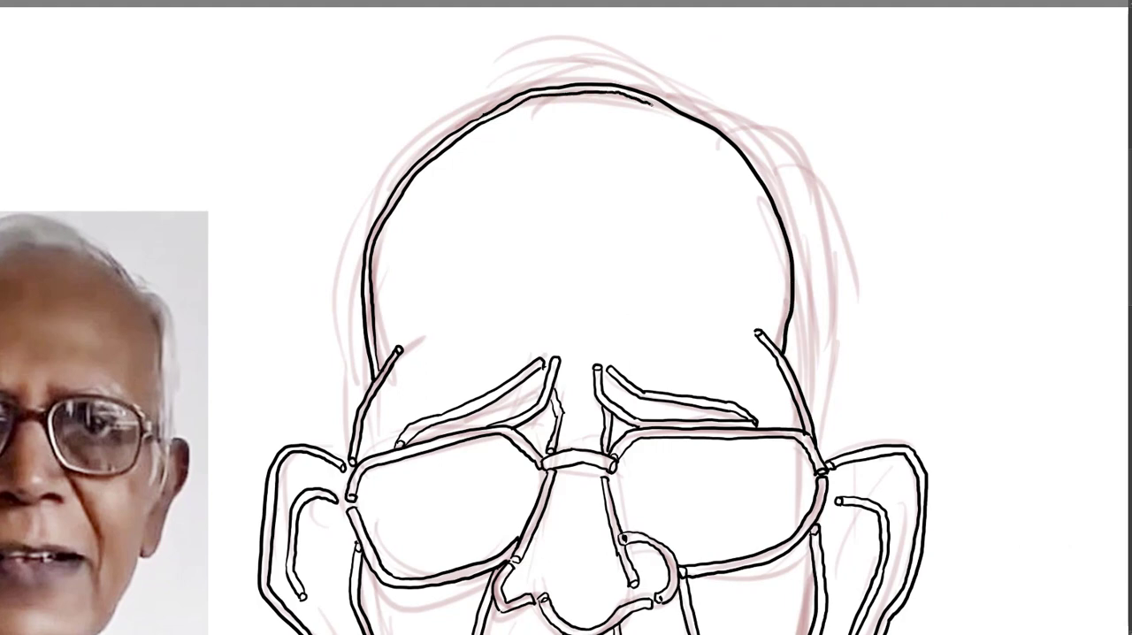
drag(654, 106, 782, 318)
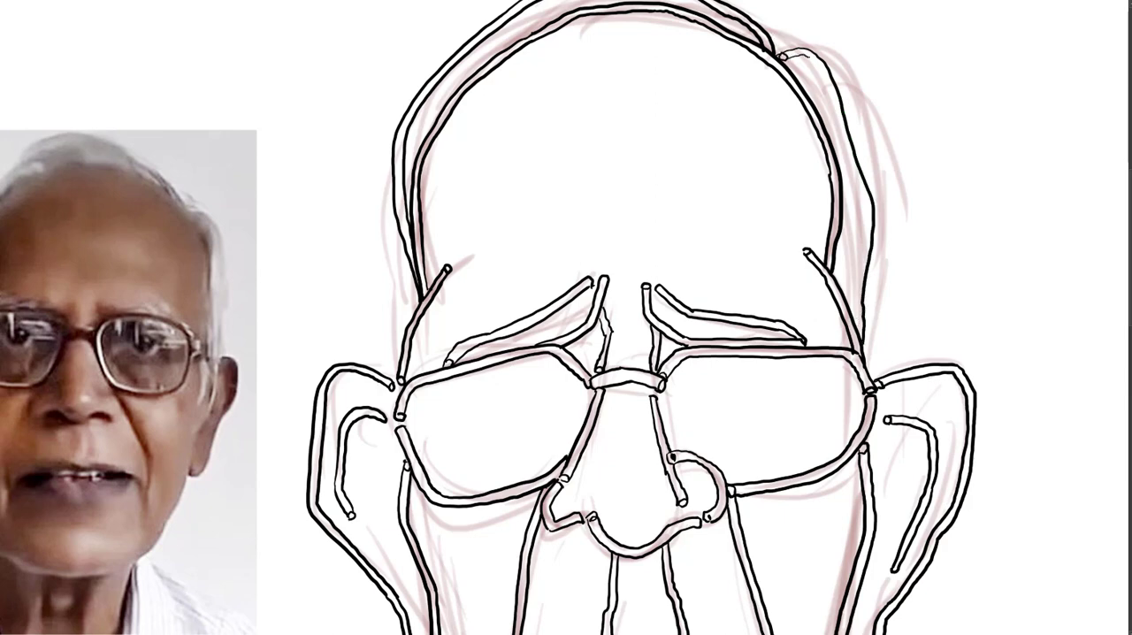
drag(812, 60, 850, 323)
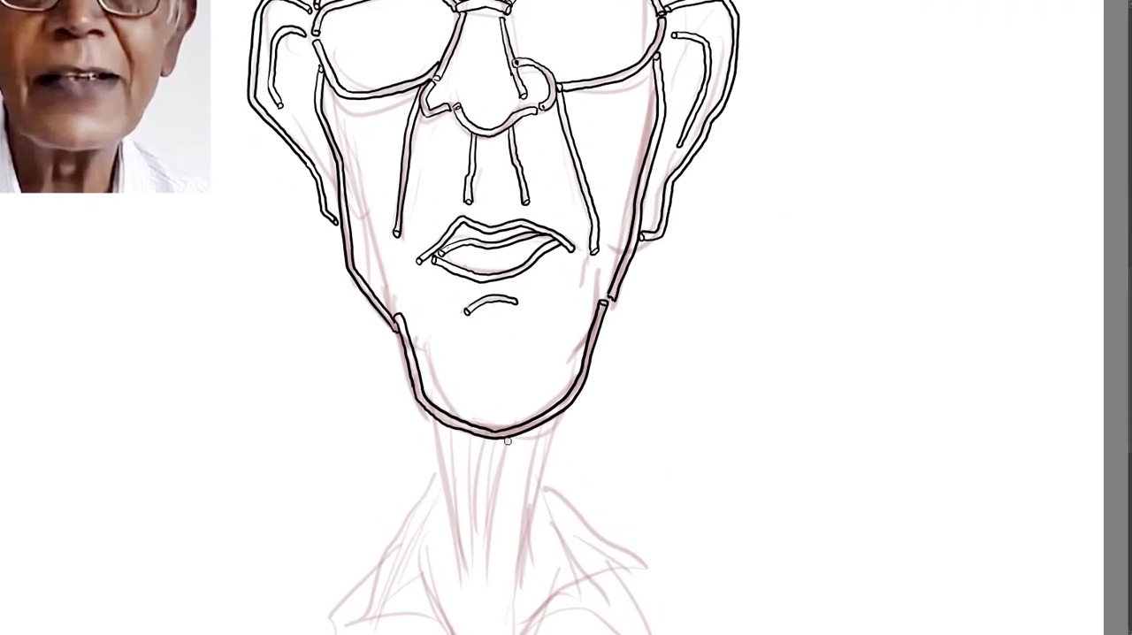
- Ink several doubled tendon lines down the neck below the chin
drag(507, 439, 492, 605)
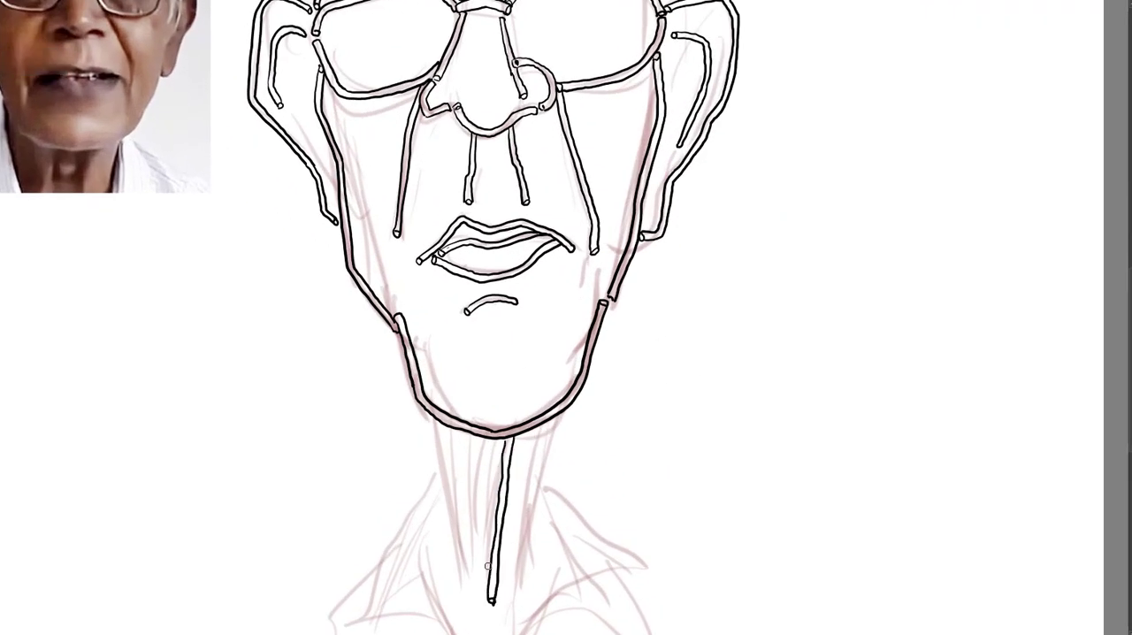
drag(485, 434, 483, 602)
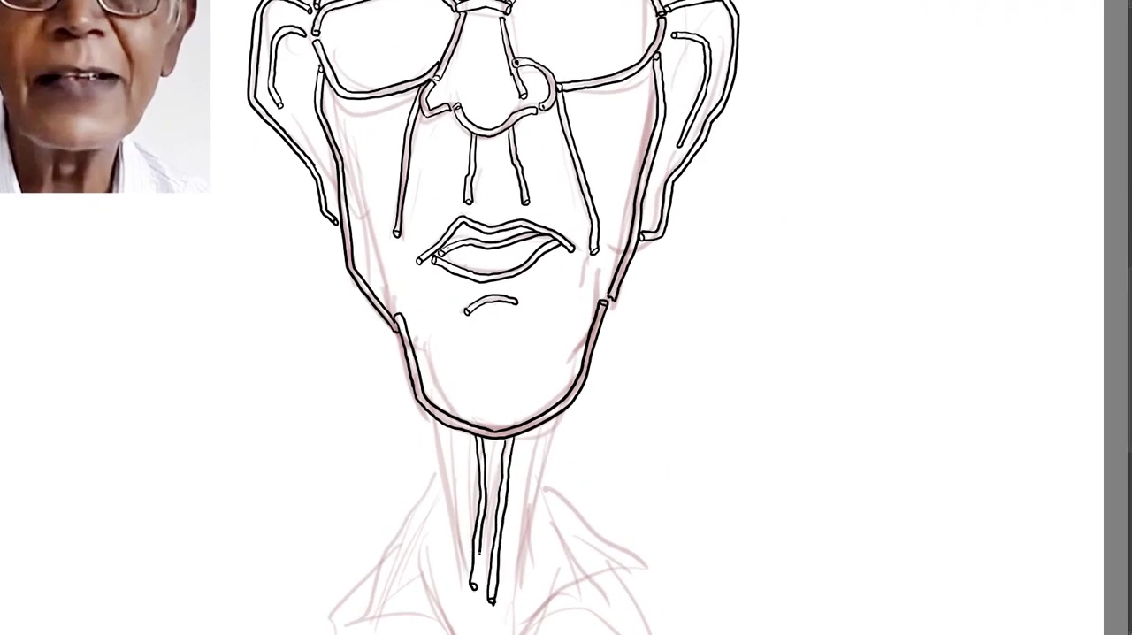
drag(460, 434, 478, 531)
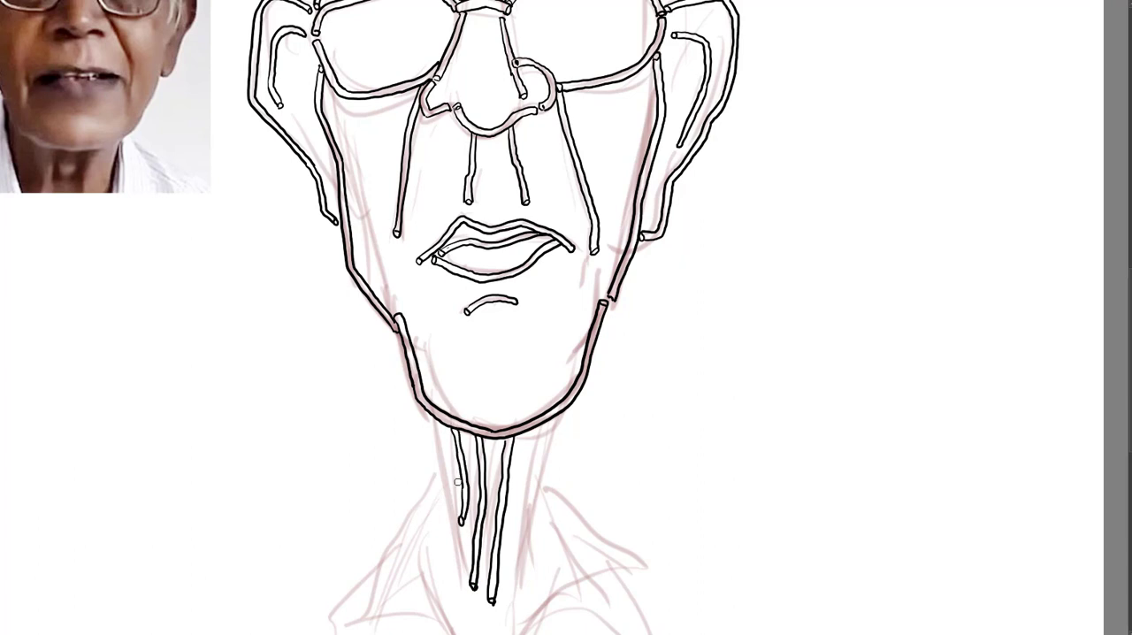
drag(422, 407, 458, 575)
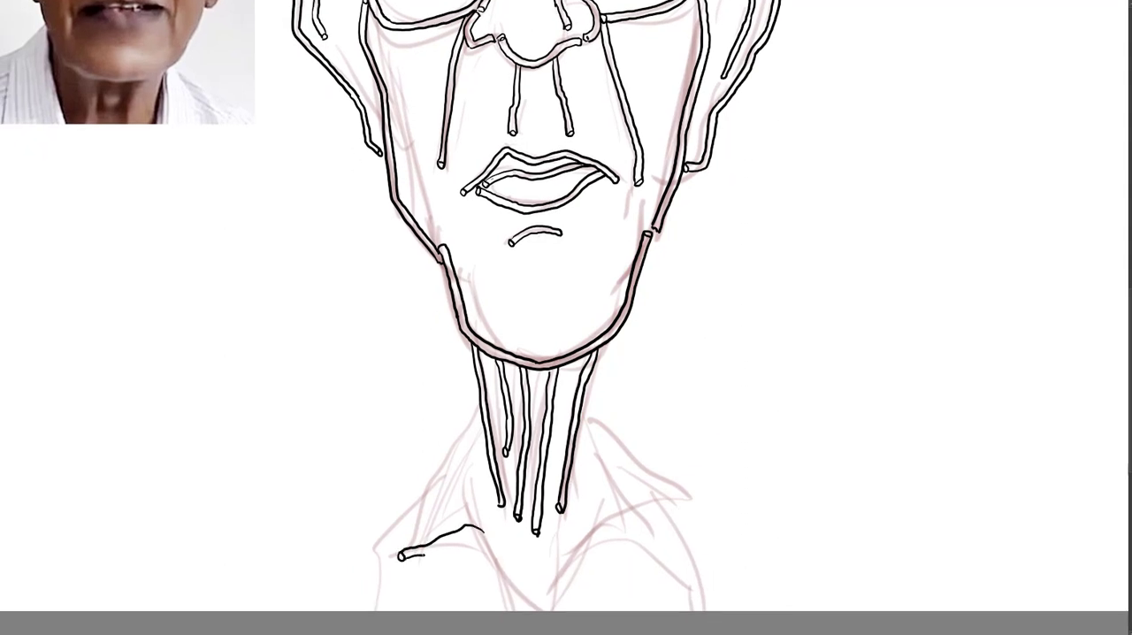
- Ink the left and right sides of the shirt collar in tube outlines
drag(464, 531, 540, 606)
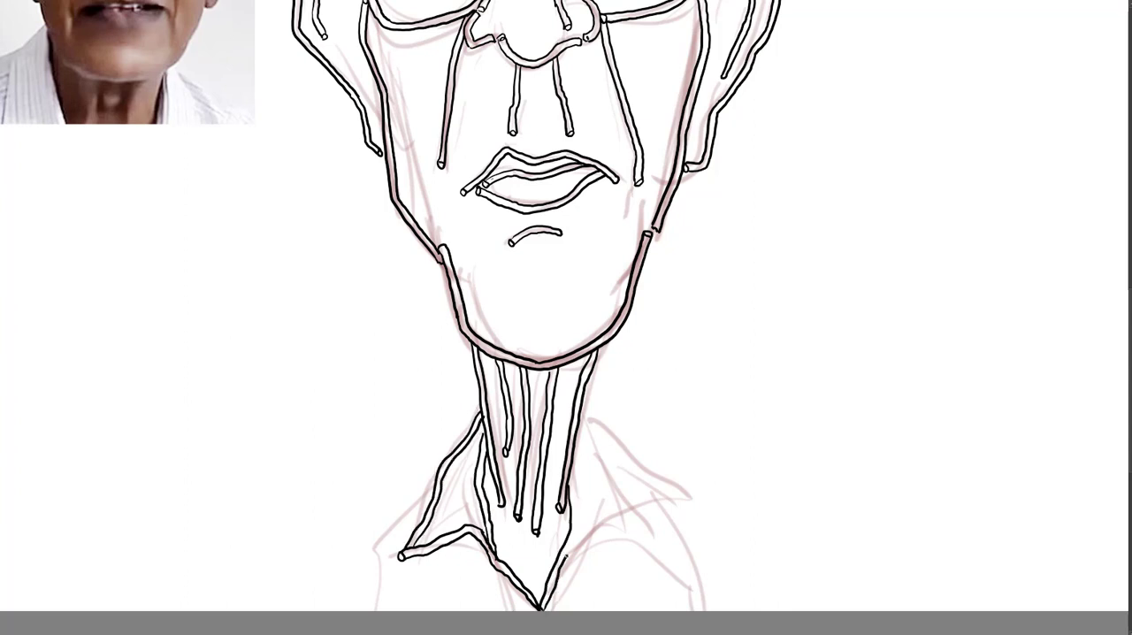
drag(543, 553, 685, 476)
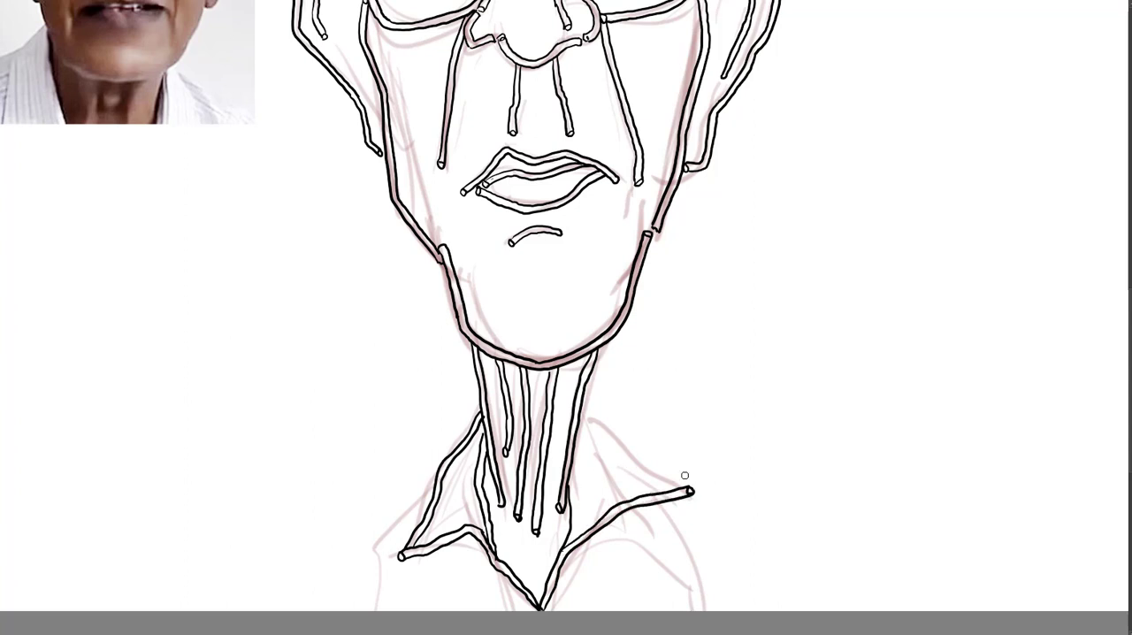
drag(583, 411, 685, 478)
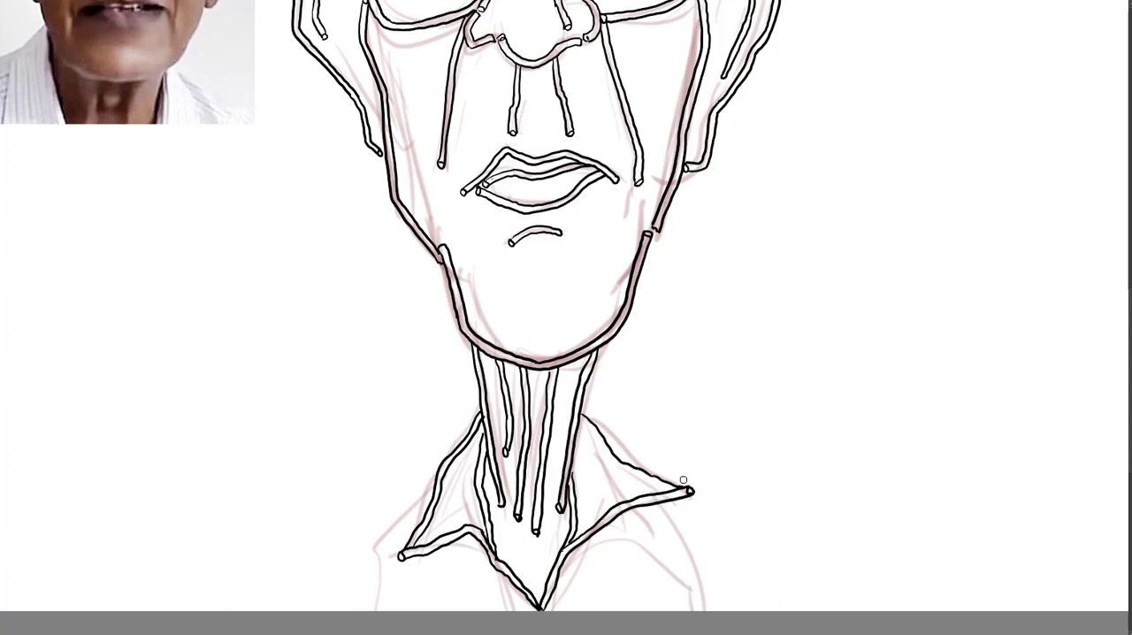
drag(584, 406, 681, 482)
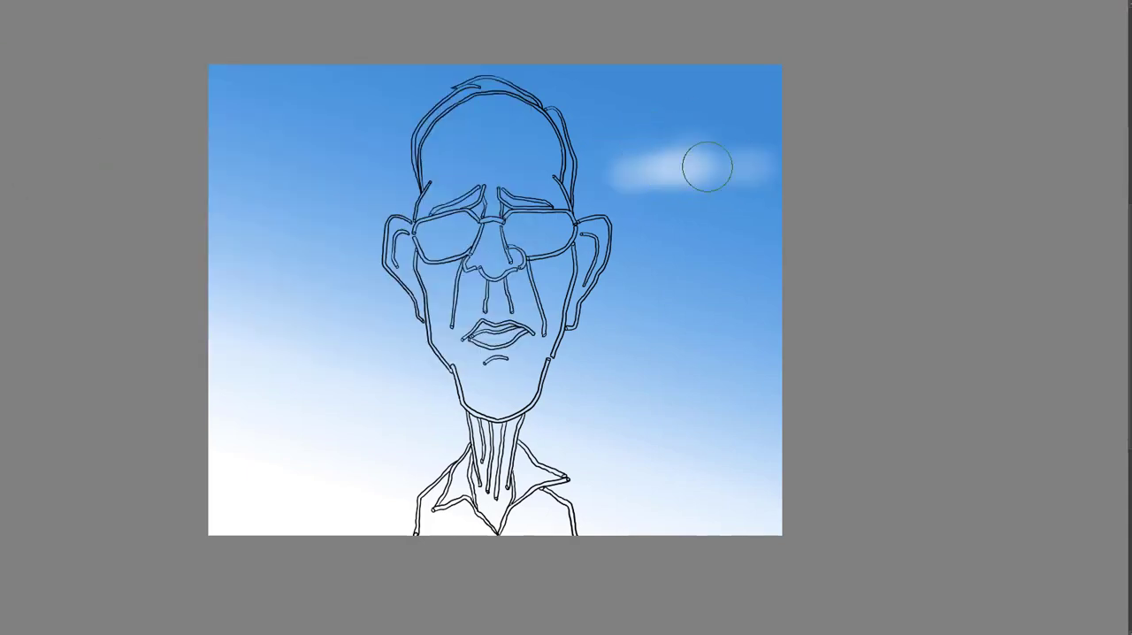
- Paint a soft white airbrush cloud beside the head on the blue sky
drag(707, 167, 736, 205)
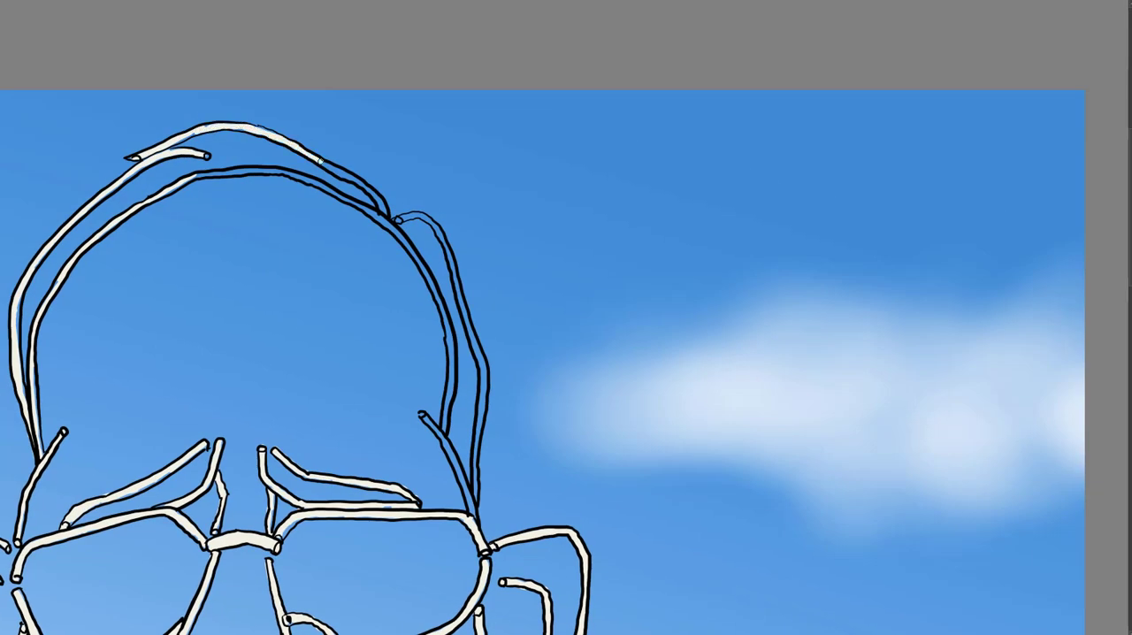
- Enlarge the soft cloud right of the head and paint another cloud in the sky
drag(321, 162, 388, 212)
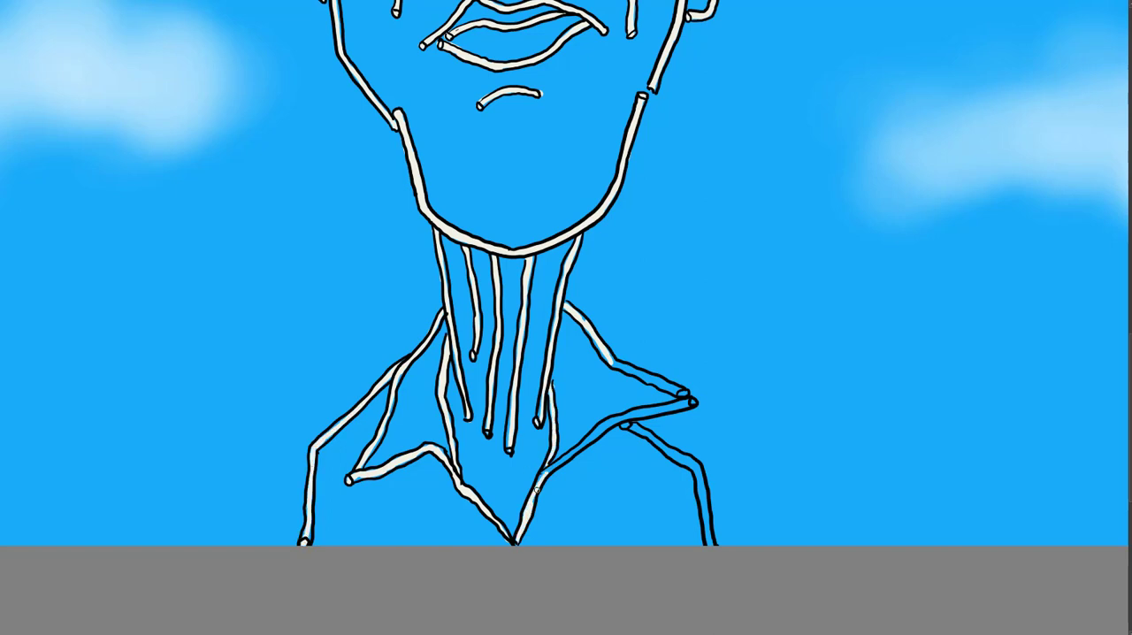
drag(540, 484, 694, 402)
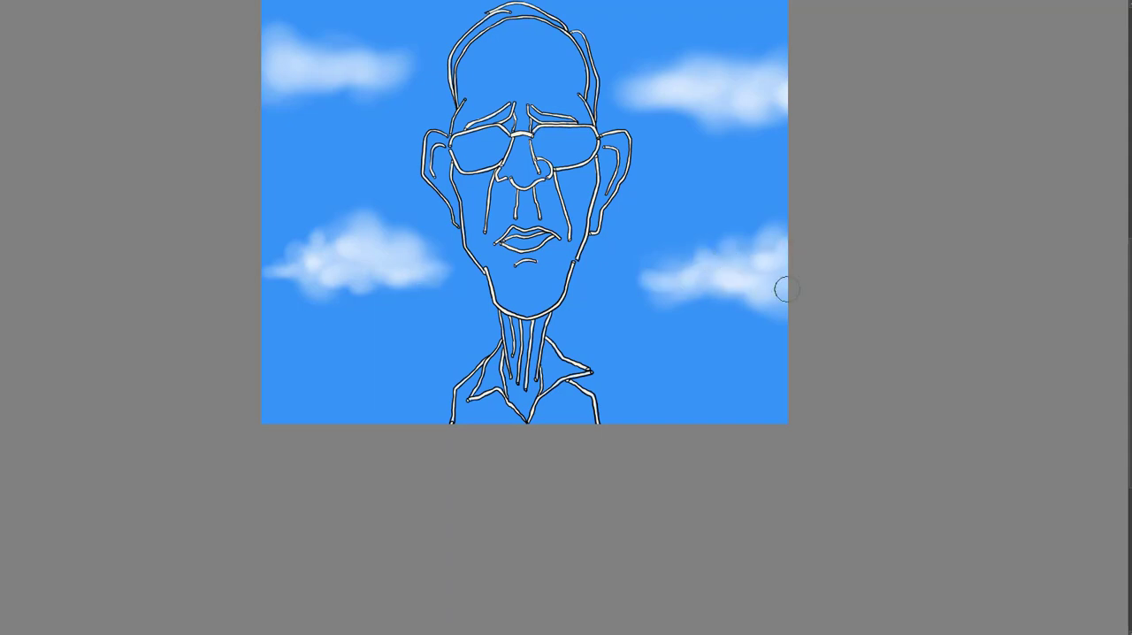
mouse_move(753, 56)
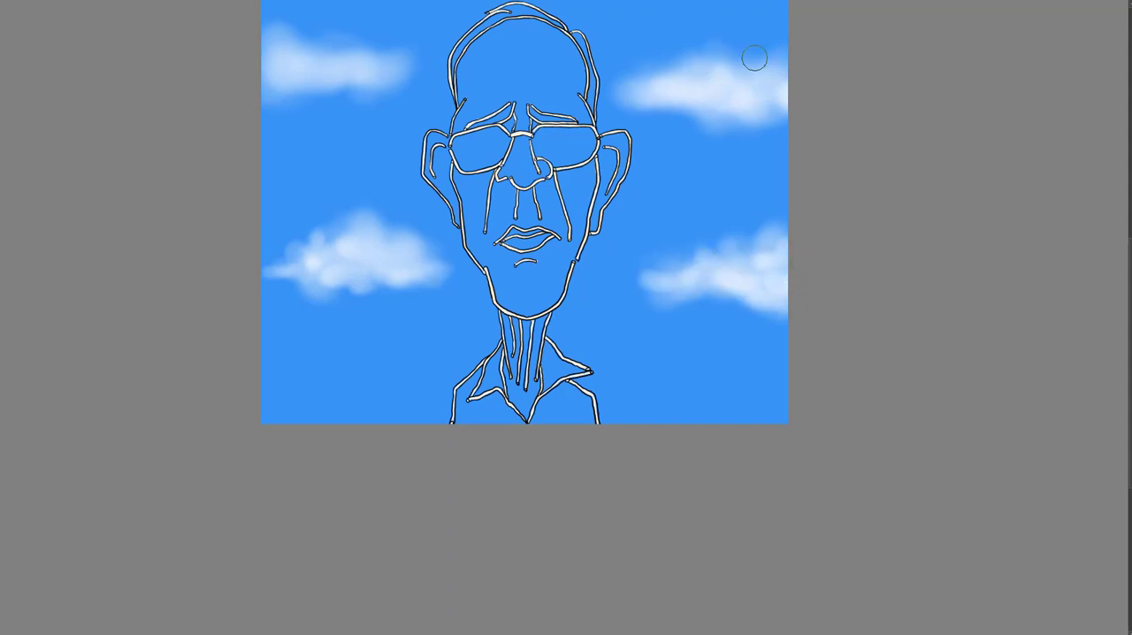
mouse_move(348, 73)
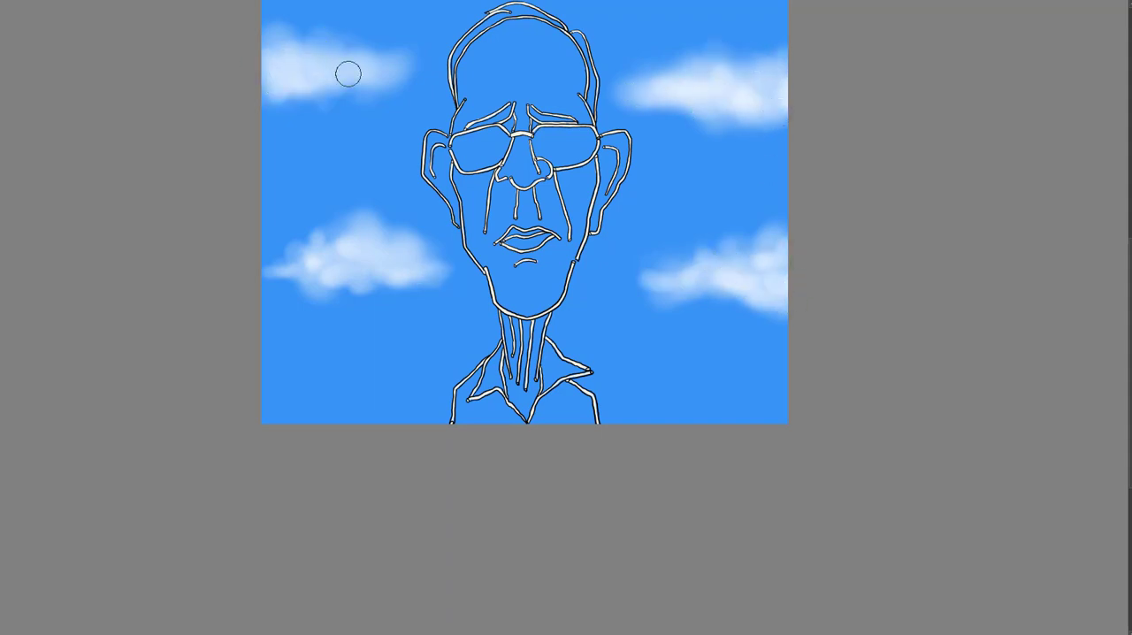
mouse_move(339, 276)
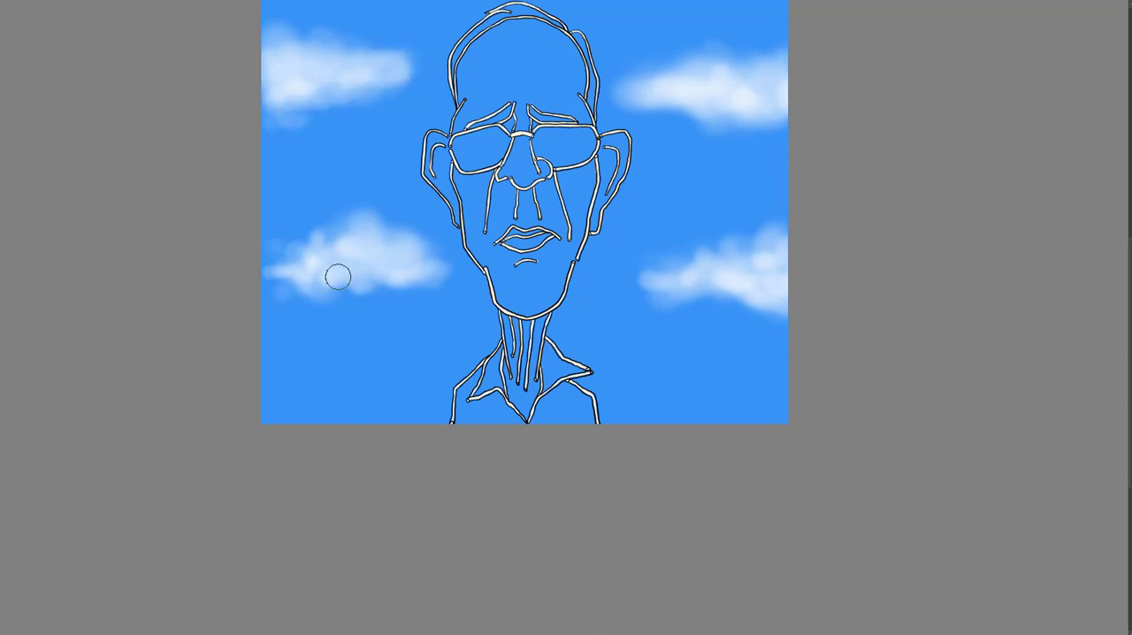